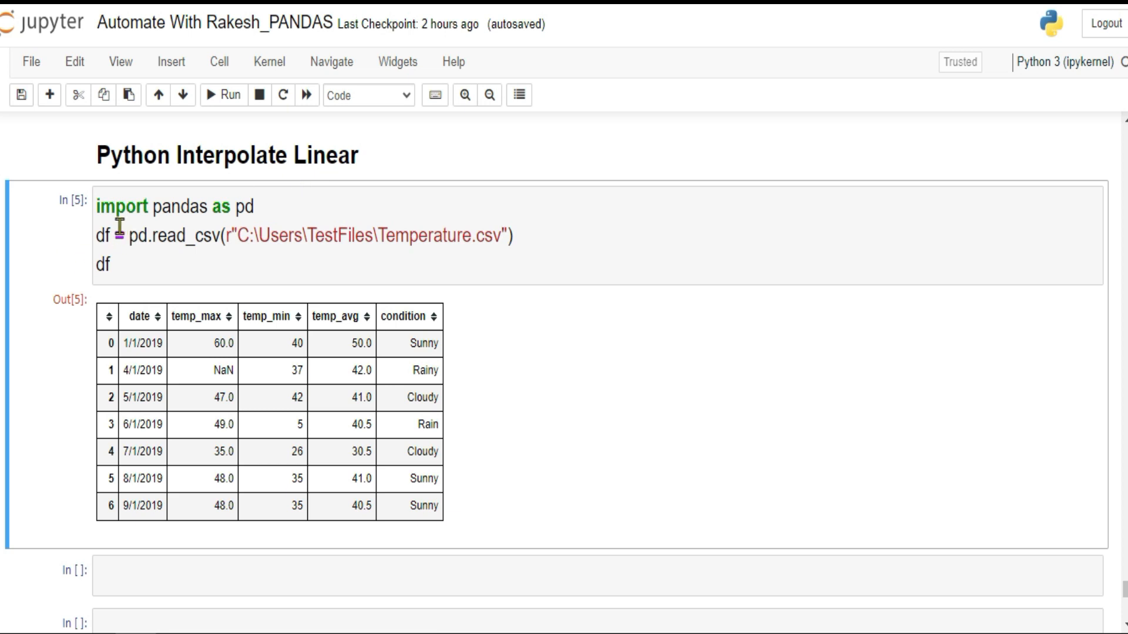
{"action": "mouse_move", "coordinate": [460, 255]}
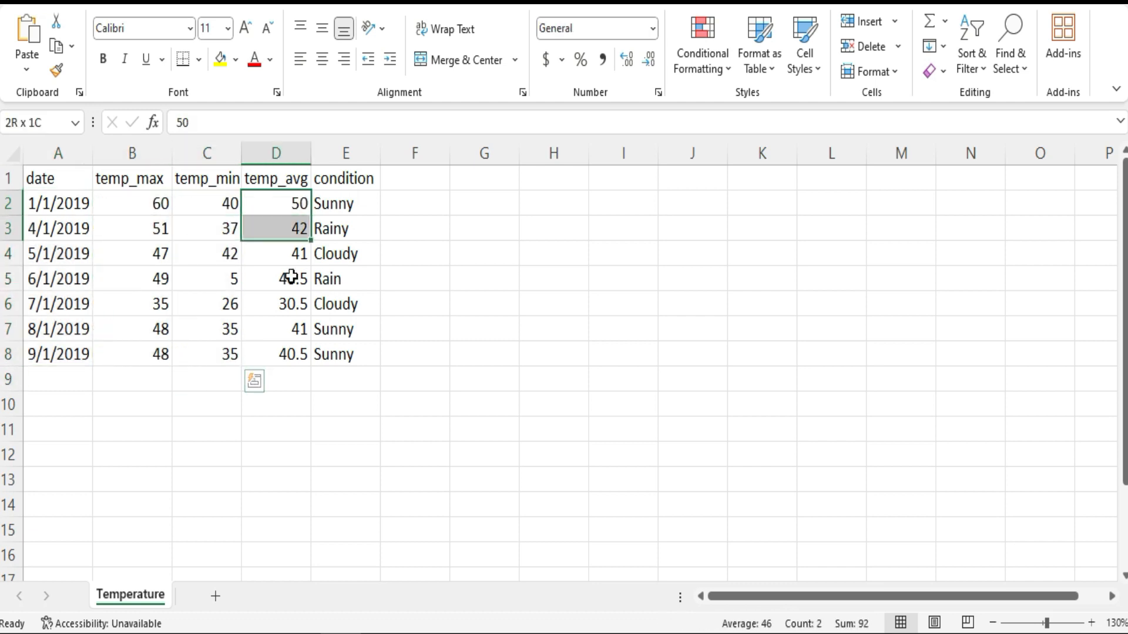
- Clear the 4/1/2019 temp_max value 51 so the cell is blank
{"action": "left_click", "coordinate": [346, 203]}
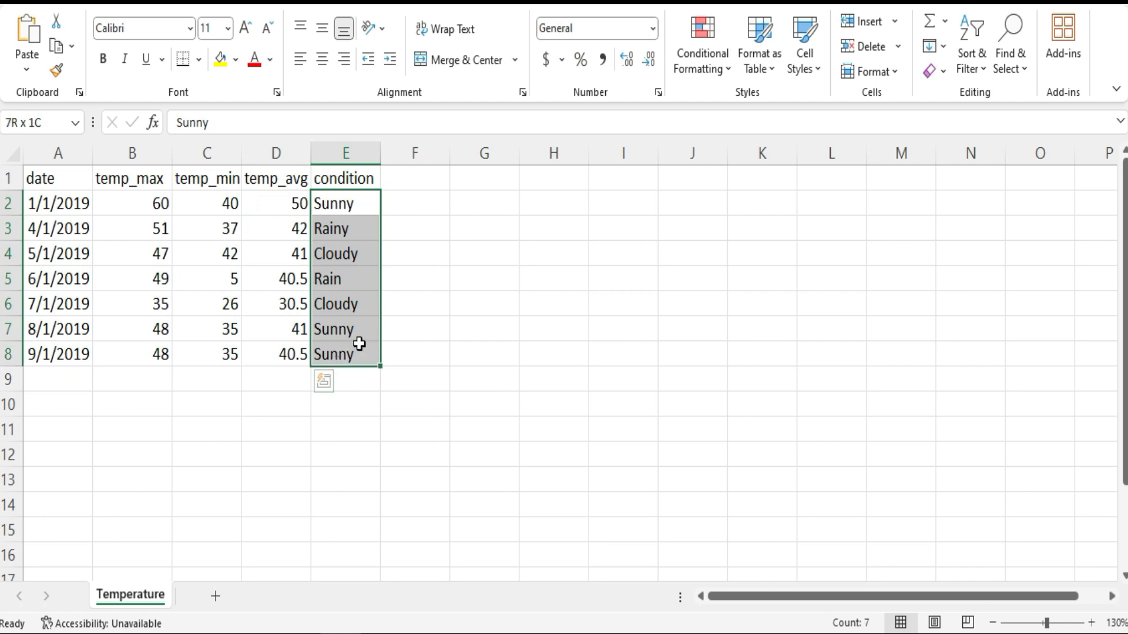
{"action": "left_click", "coordinate": [483, 303]}
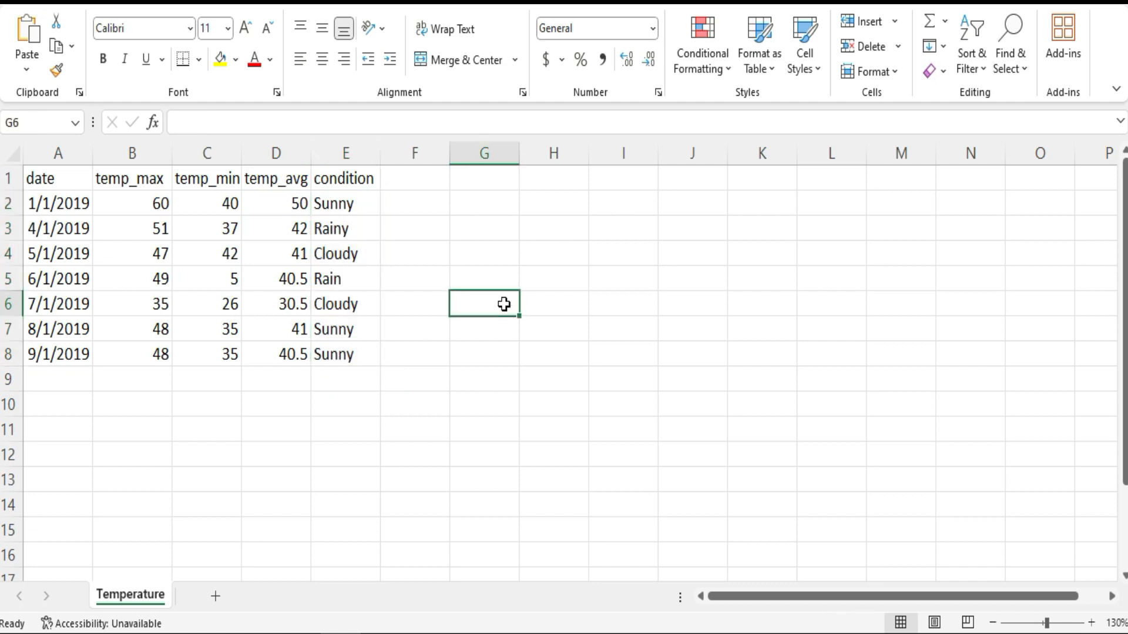
{"action": "left_click", "coordinate": [132, 228]}
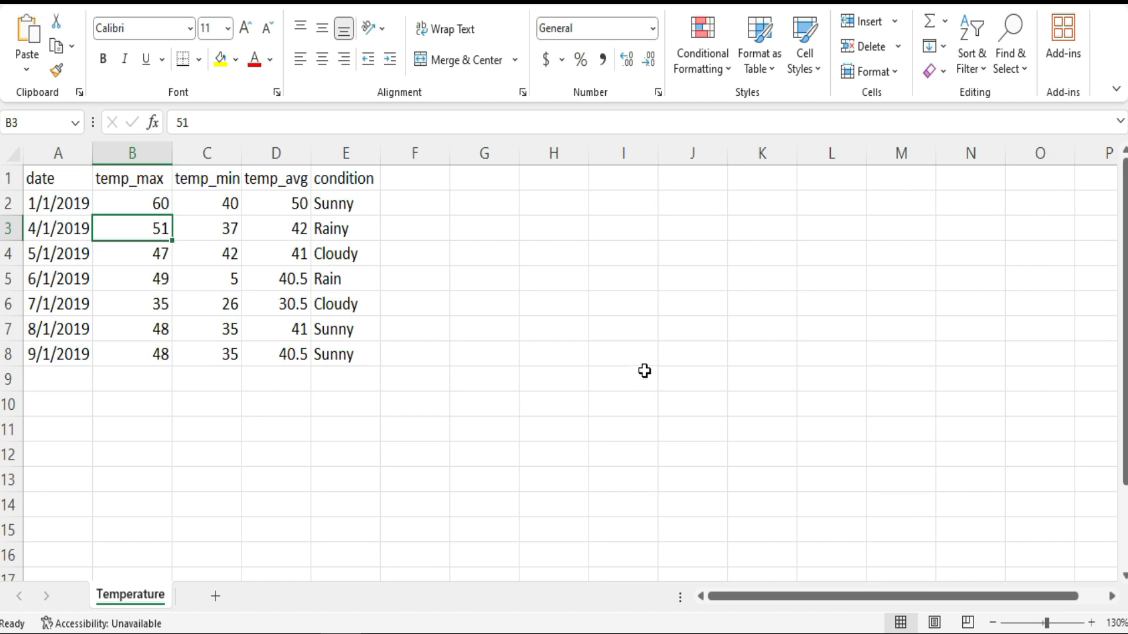
{"action": "key", "text": "Delete"}
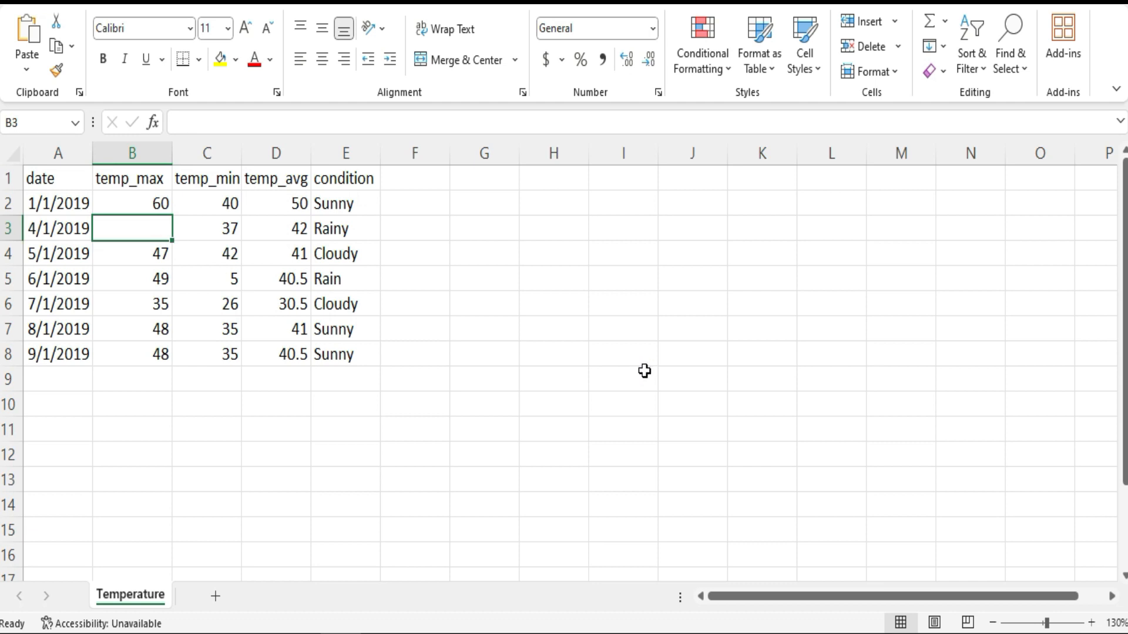
{"action": "mouse_move", "coordinate": [578, 328]}
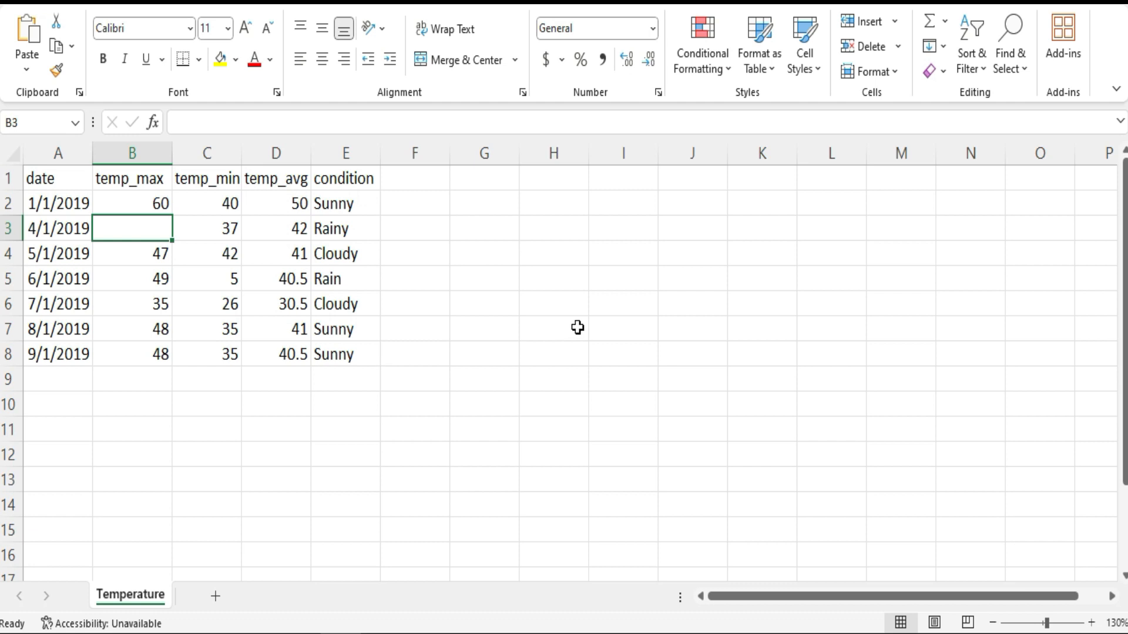
{"action": "mouse_move", "coordinate": [381, 287]}
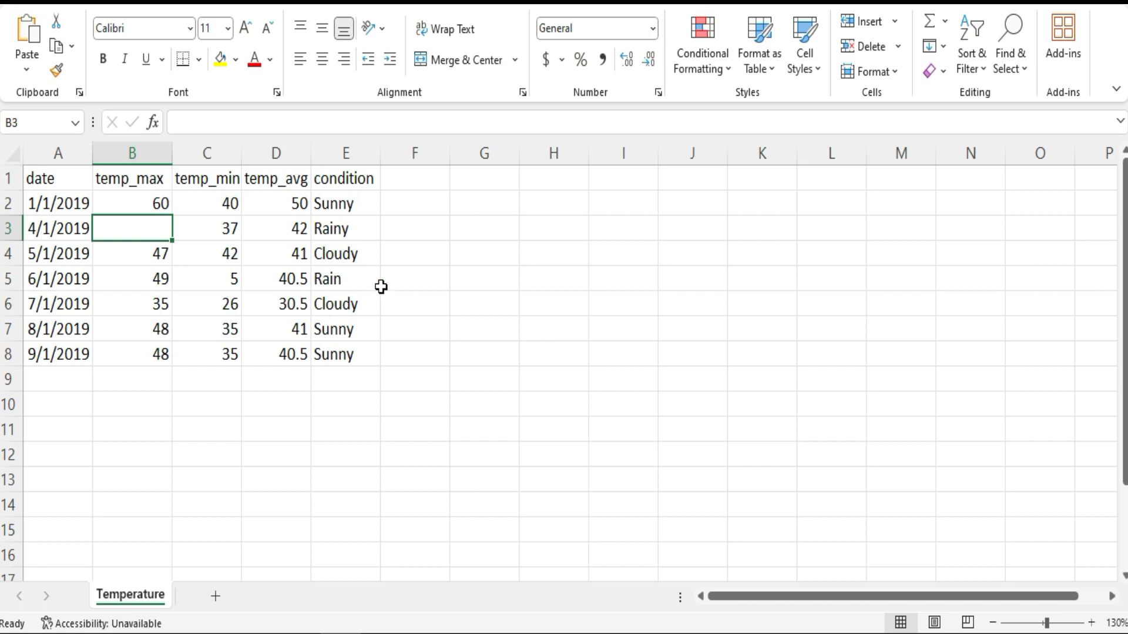
- Compare the blank 4/1/2019 temp_max cell with its neighbours and save Temperature.csv
{"action": "left_click", "coordinate": [130, 403]}
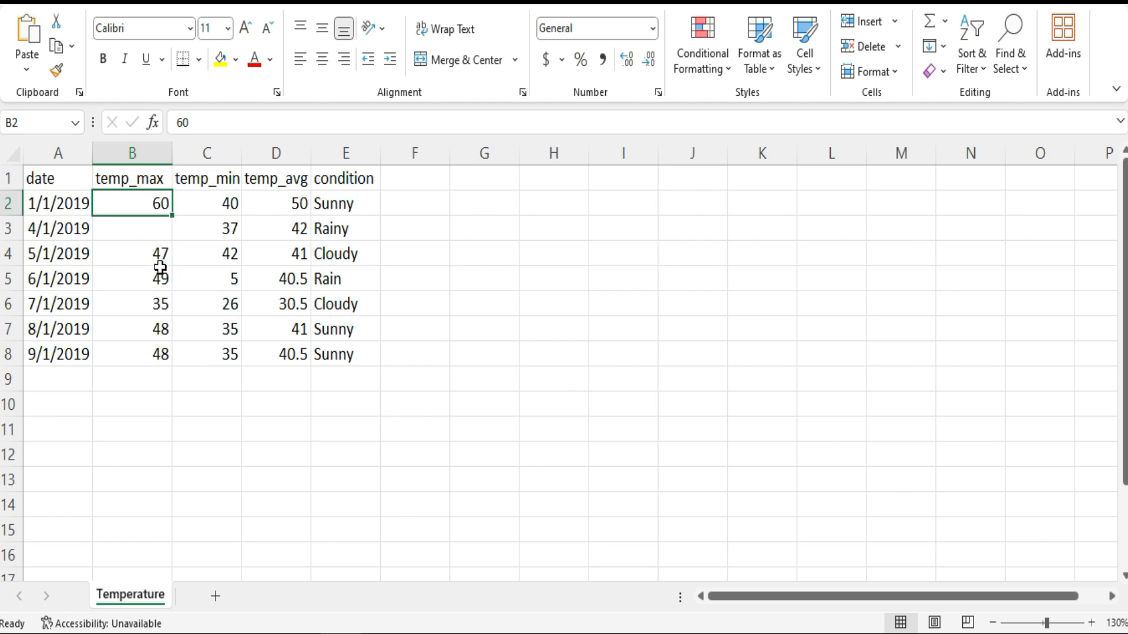
{"action": "left_click", "coordinate": [130, 228]}
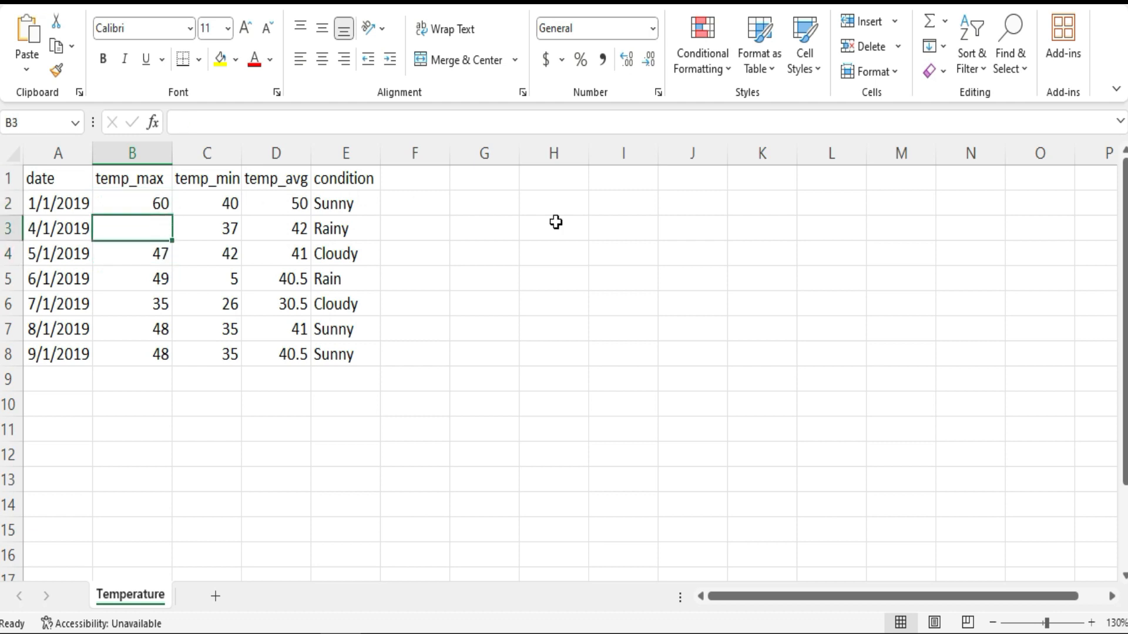
{"action": "left_click", "coordinate": [130, 203]}
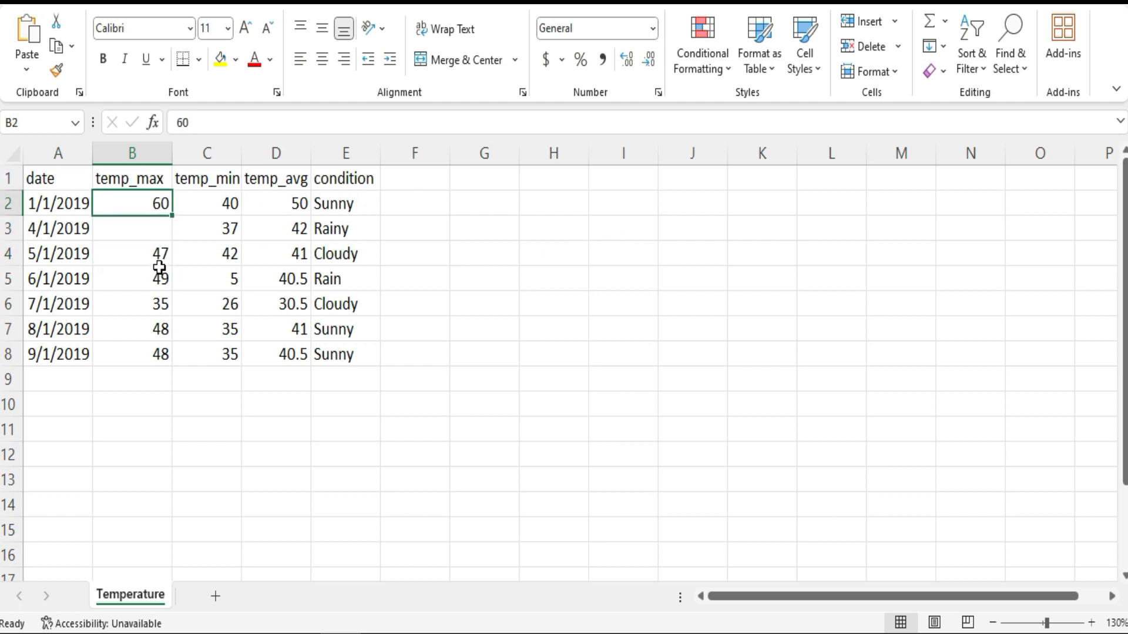
{"action": "left_click", "coordinate": [131, 227]}
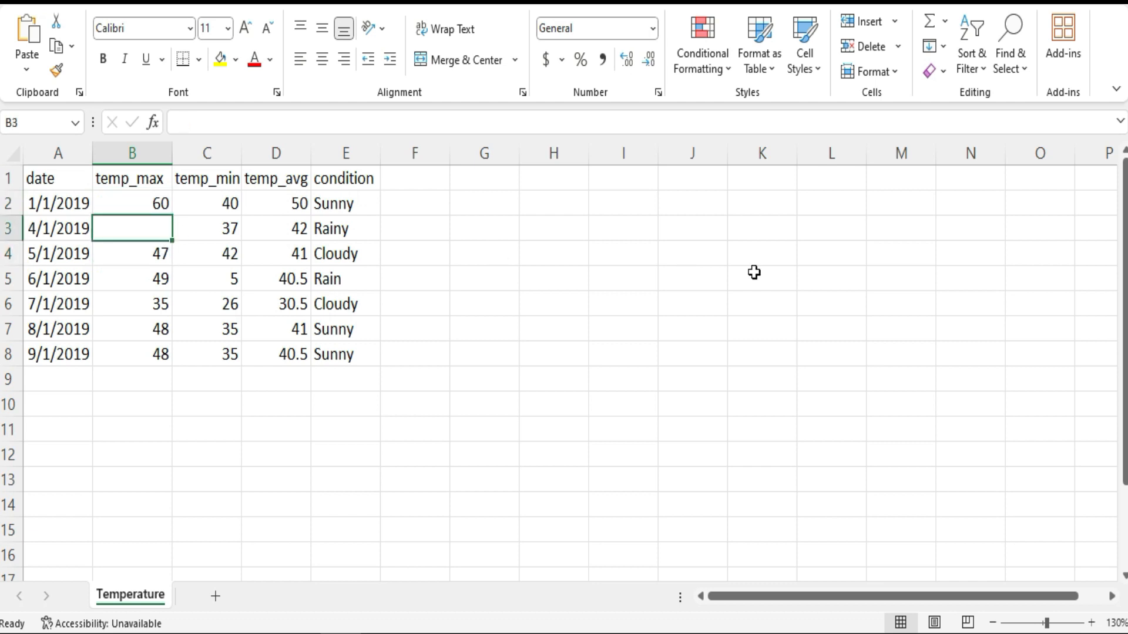
{"action": "mouse_move", "coordinate": [128, 272]}
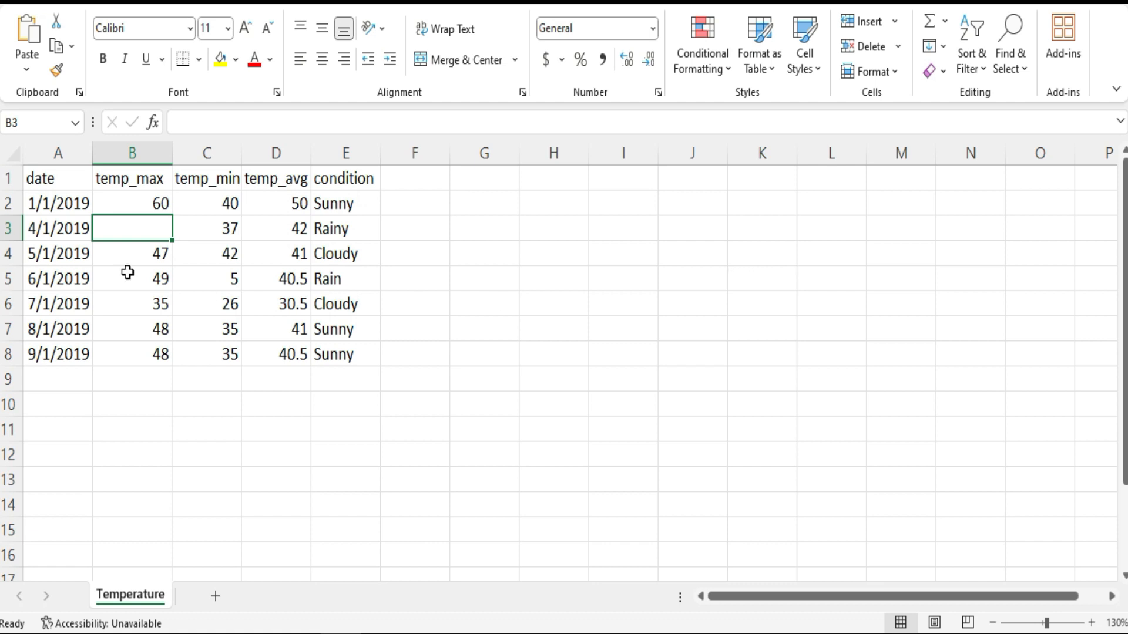
{"action": "mouse_move", "coordinate": [498, 290]}
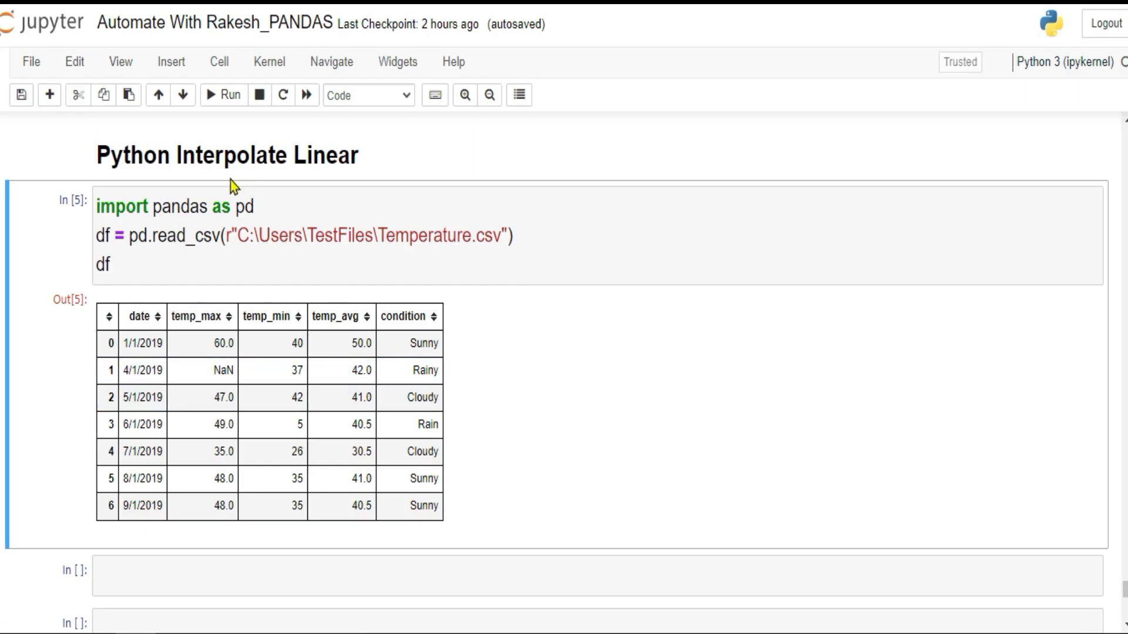
{"action": "mouse_move", "coordinate": [312, 430]}
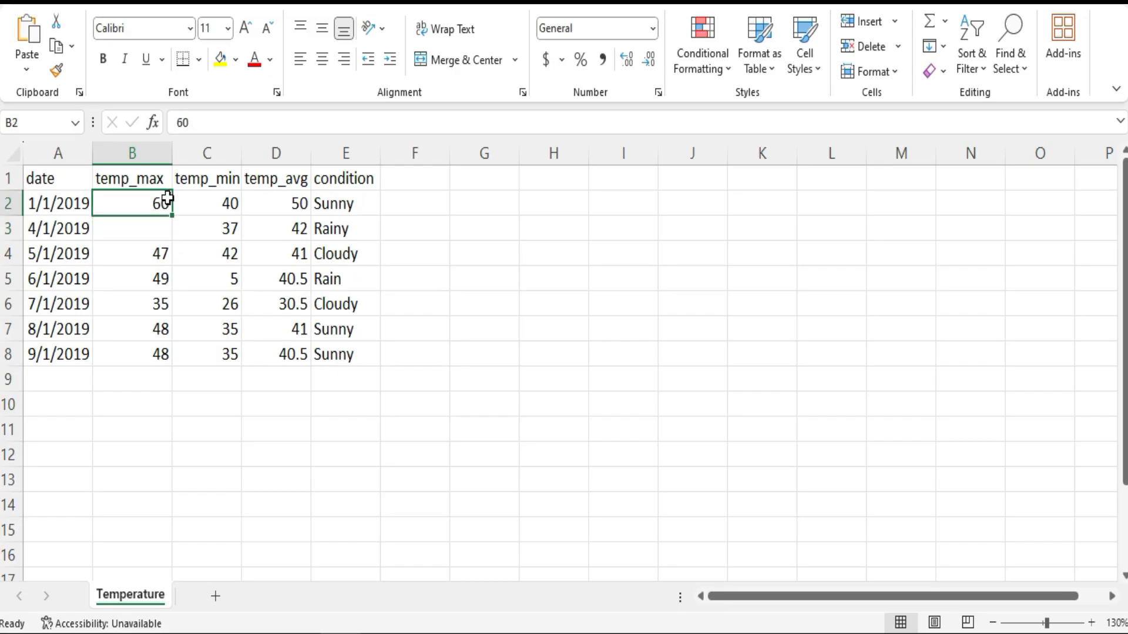
{"action": "left_click", "coordinate": [132, 254]}
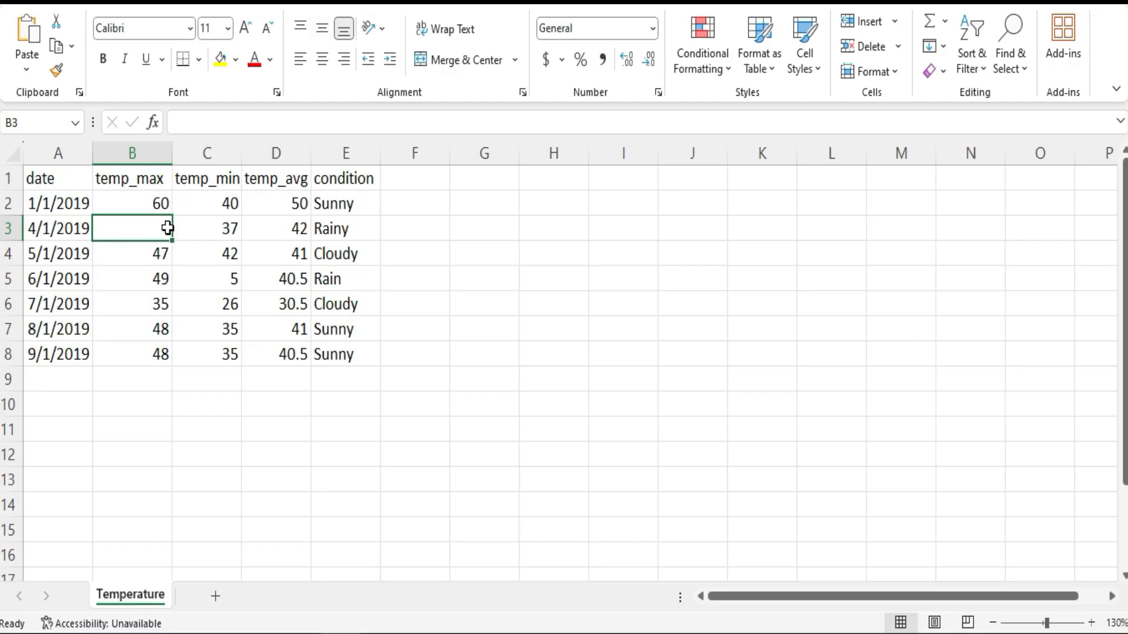
{"action": "key", "text": "Delete"}
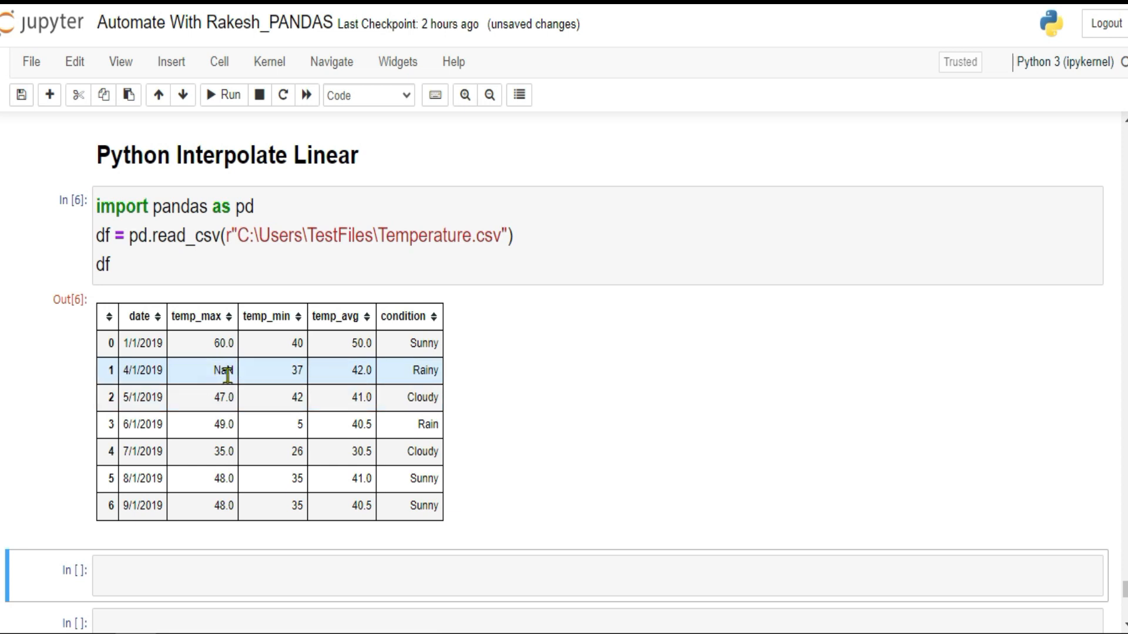
- Change the cell's last line to df.interpolate()
{"action": "left_click", "coordinate": [603, 339]}
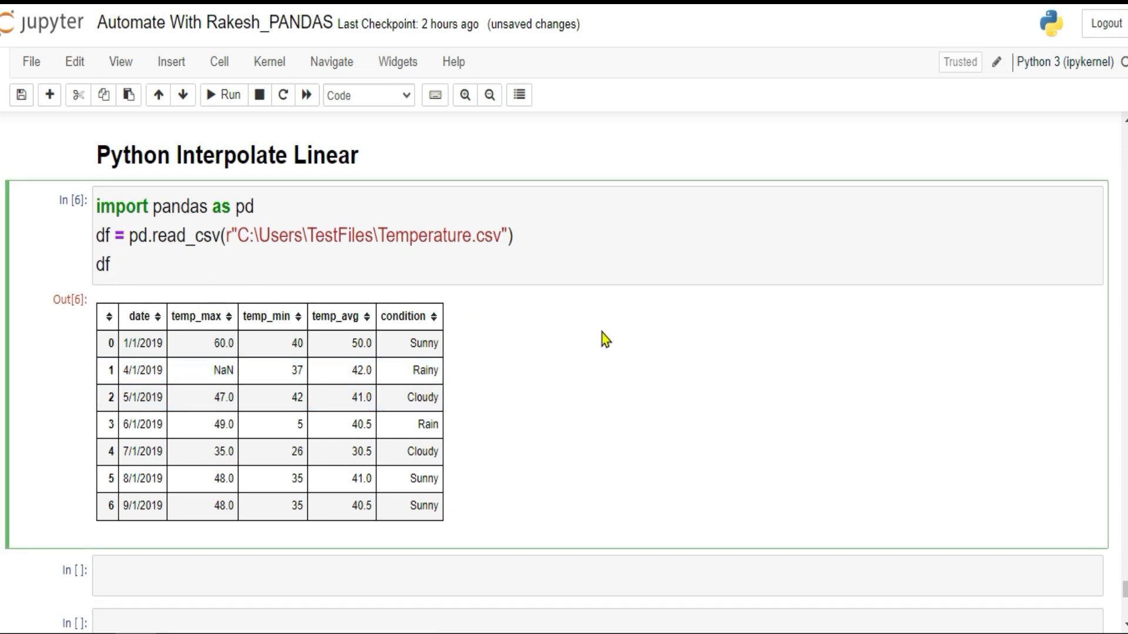
{"action": "type", "text": "."}
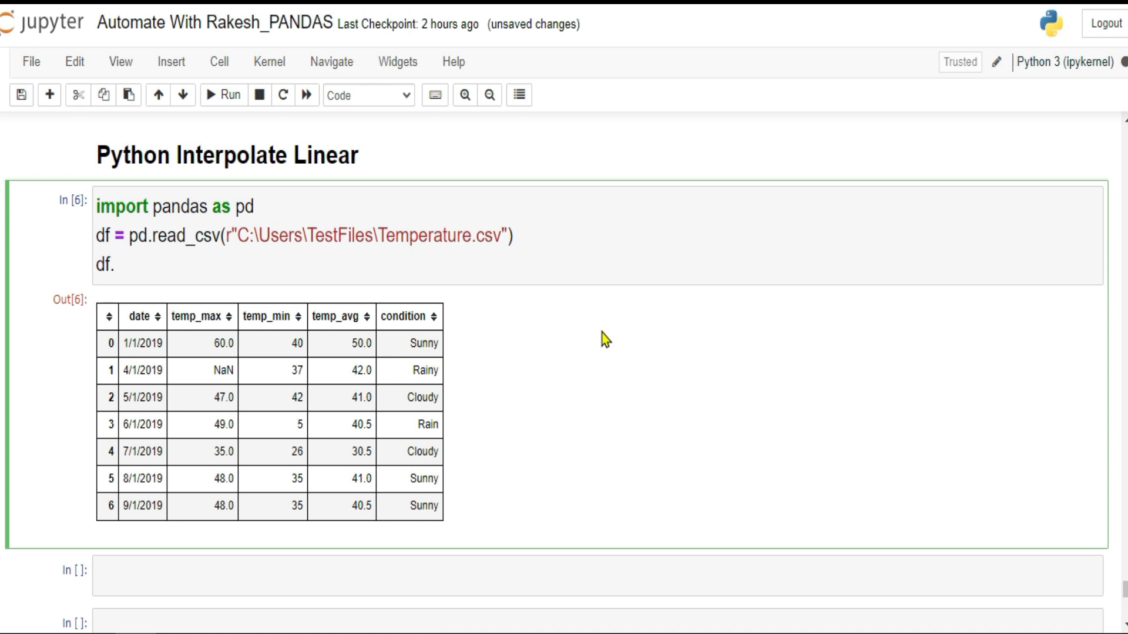
{"action": "type", "text": "inter"}
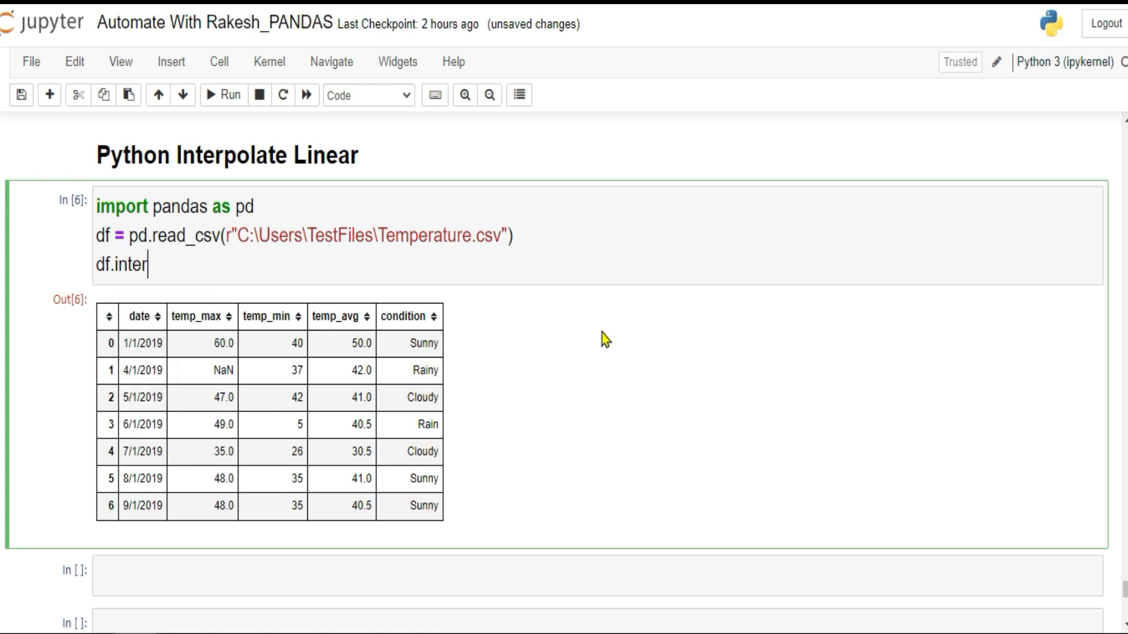
{"action": "type", "text": "pl"}
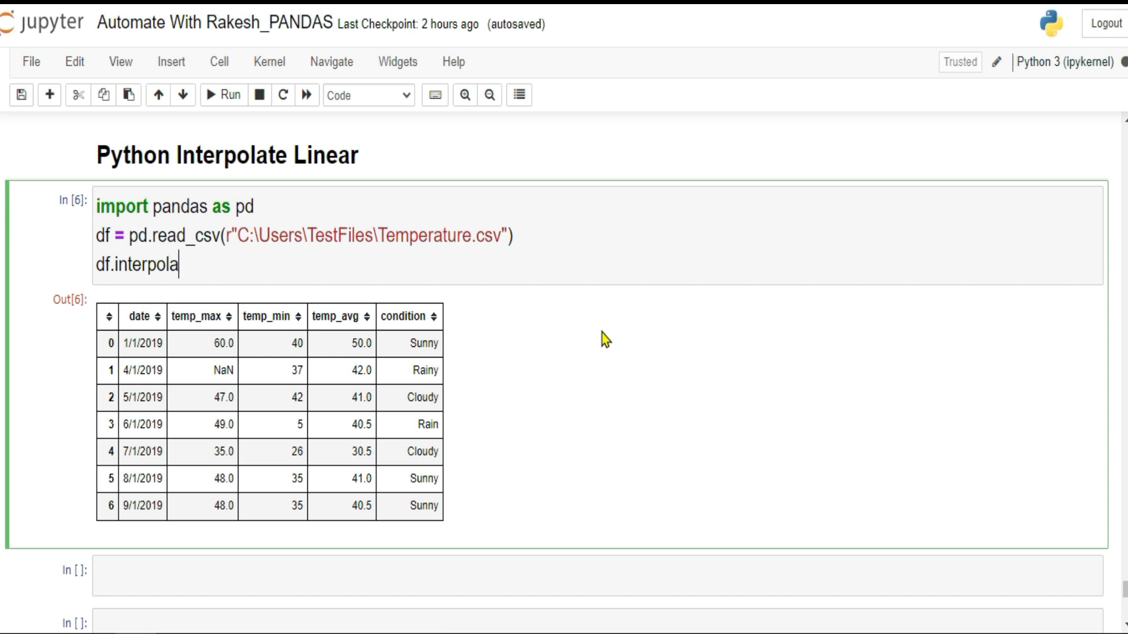
{"action": "type", "text": "te()"}
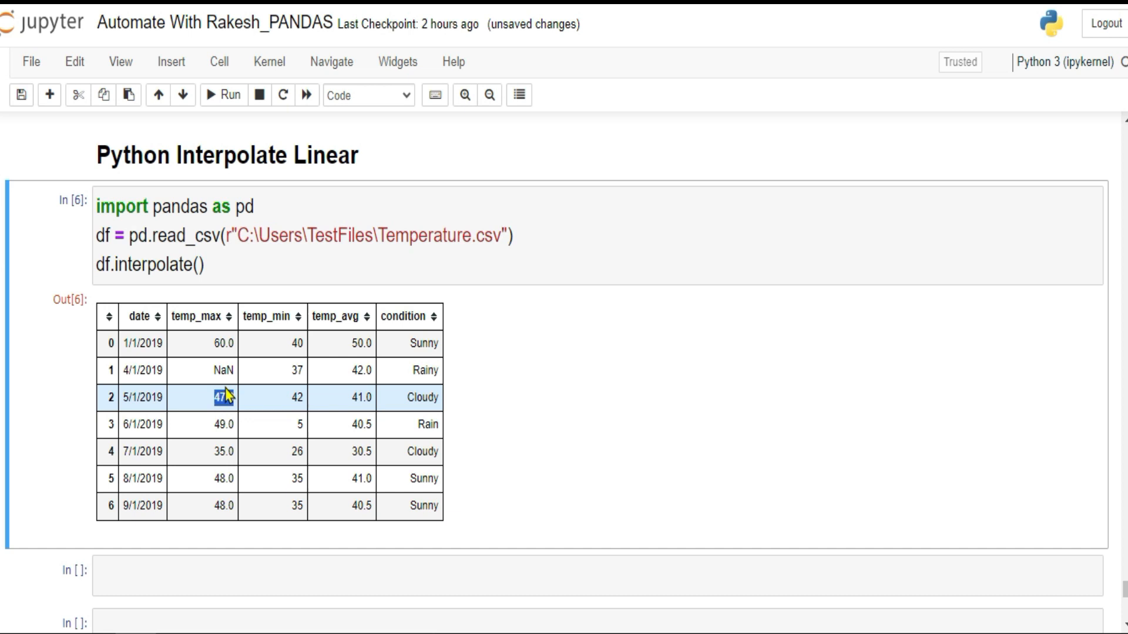
- Run the interpolate cell and switch back to the spreadsheet
{"action": "left_click", "coordinate": [227, 264]}
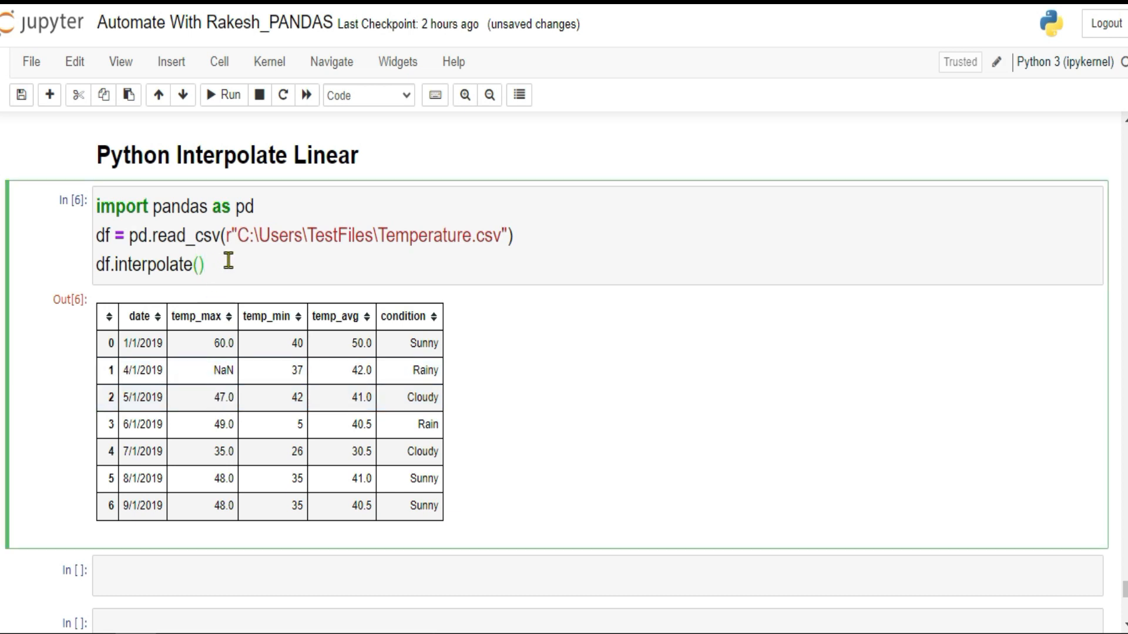
{"action": "left_click", "coordinate": [224, 94]}
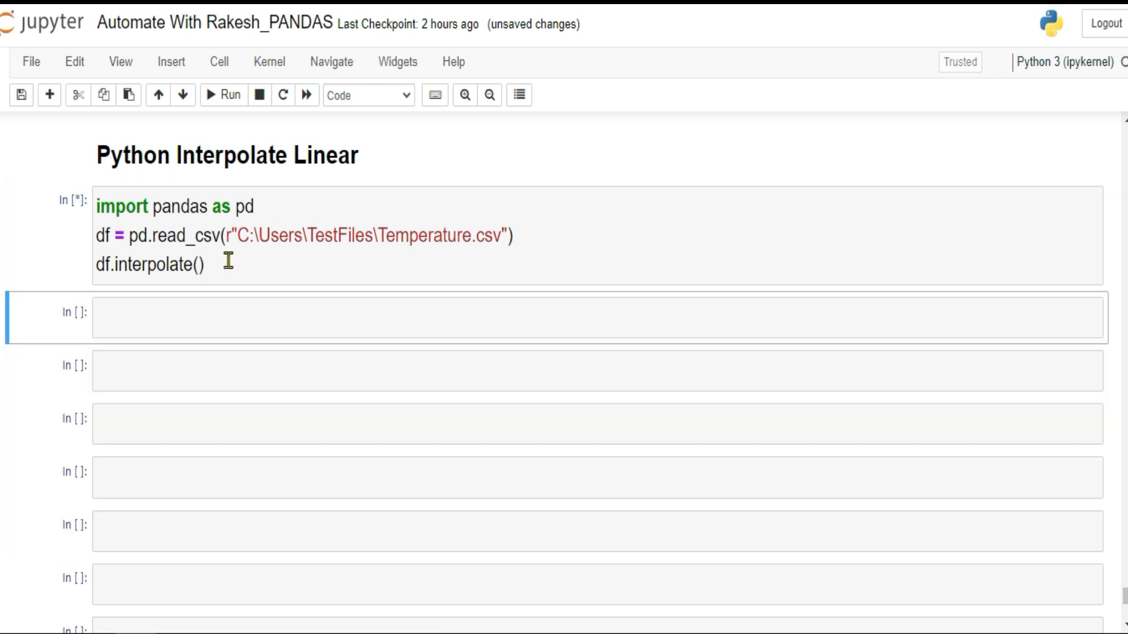
{"action": "left_click", "coordinate": [223, 94]}
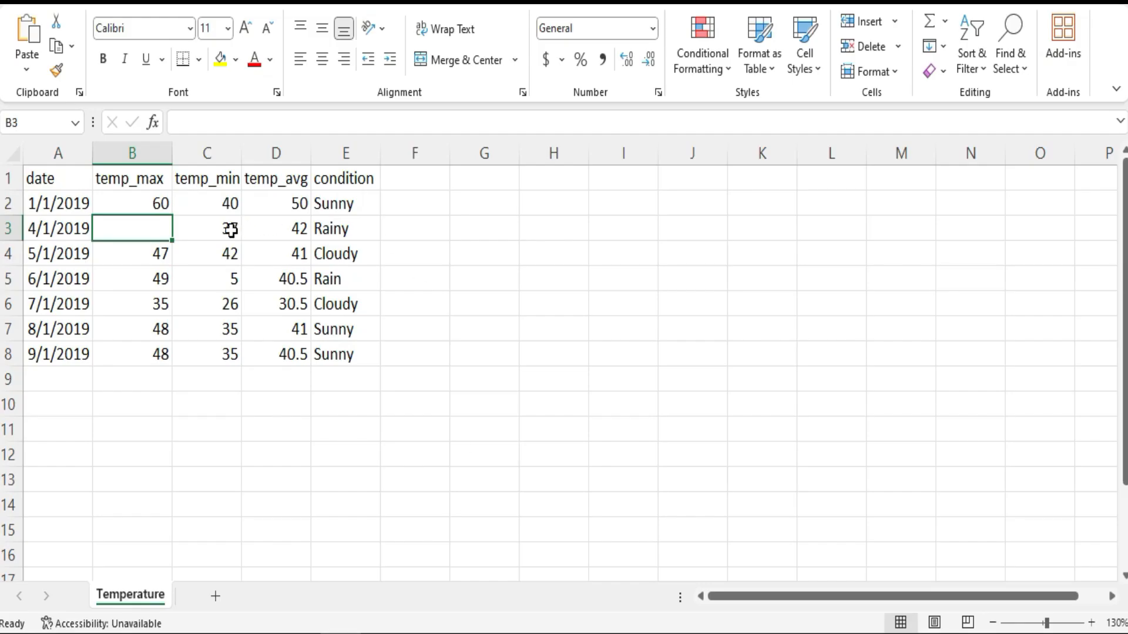
- Select the blank 4/1/2019 temp_min cell in the spreadsheet
{"action": "left_click", "coordinate": [206, 228]}
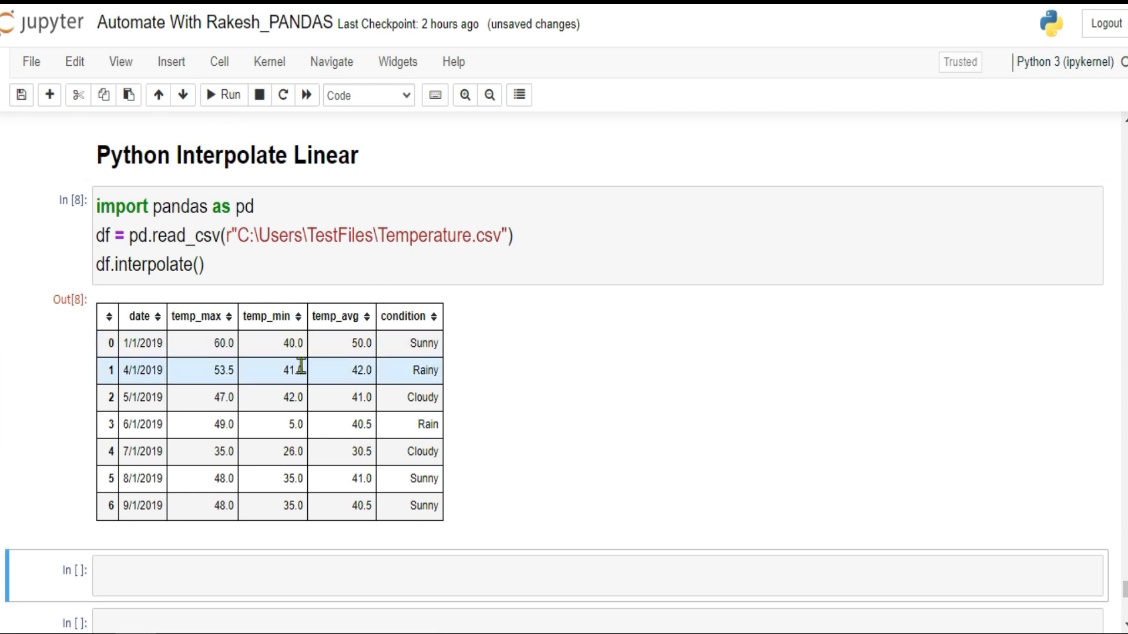
- Highlight the interpolated 41.0 and 53.5 values and the neighbouring 1/1/2019 and 5/1/2019 rows
{"action": "double_click", "coordinate": [292, 371]}
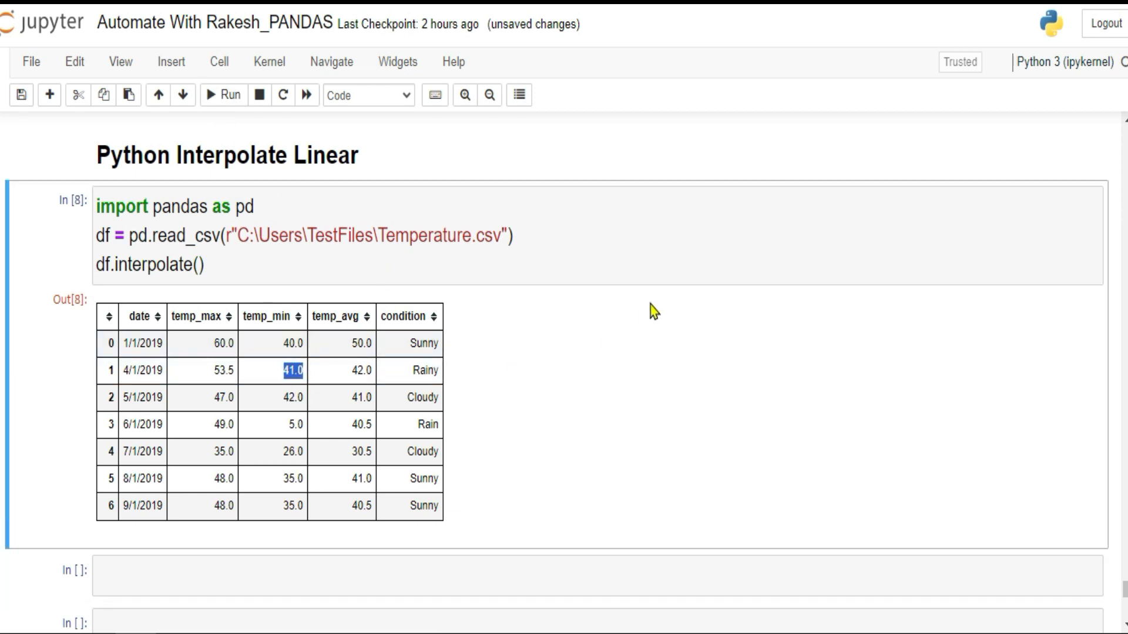
{"action": "mouse_move", "coordinate": [288, 397]}
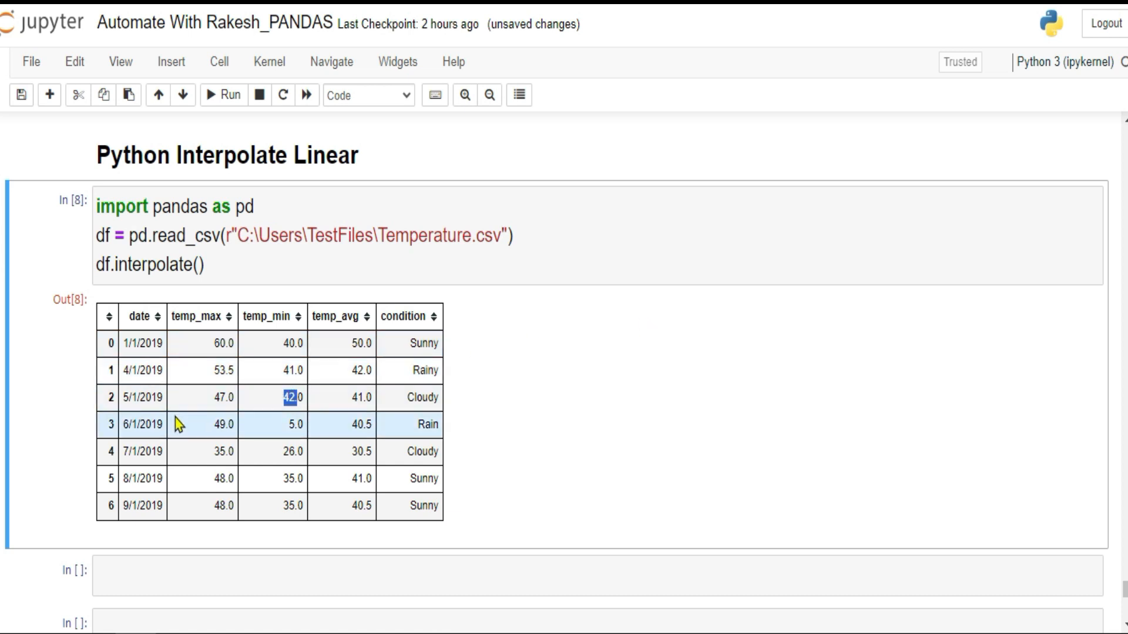
{"action": "mouse_move", "coordinate": [140, 385]}
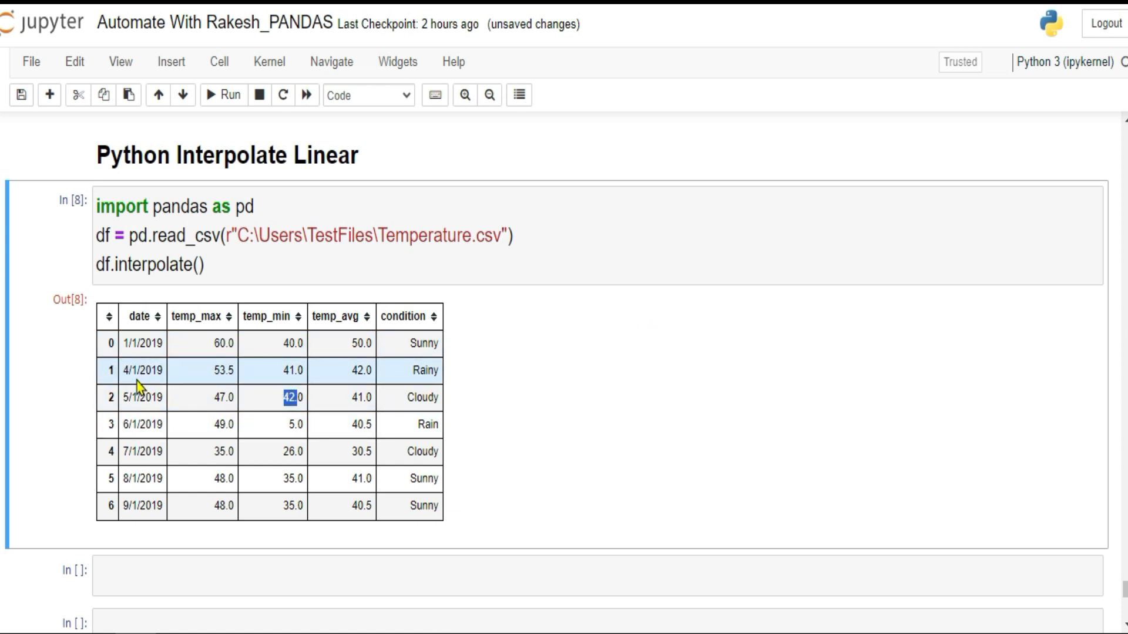
{"action": "left_click", "coordinate": [143, 343]}
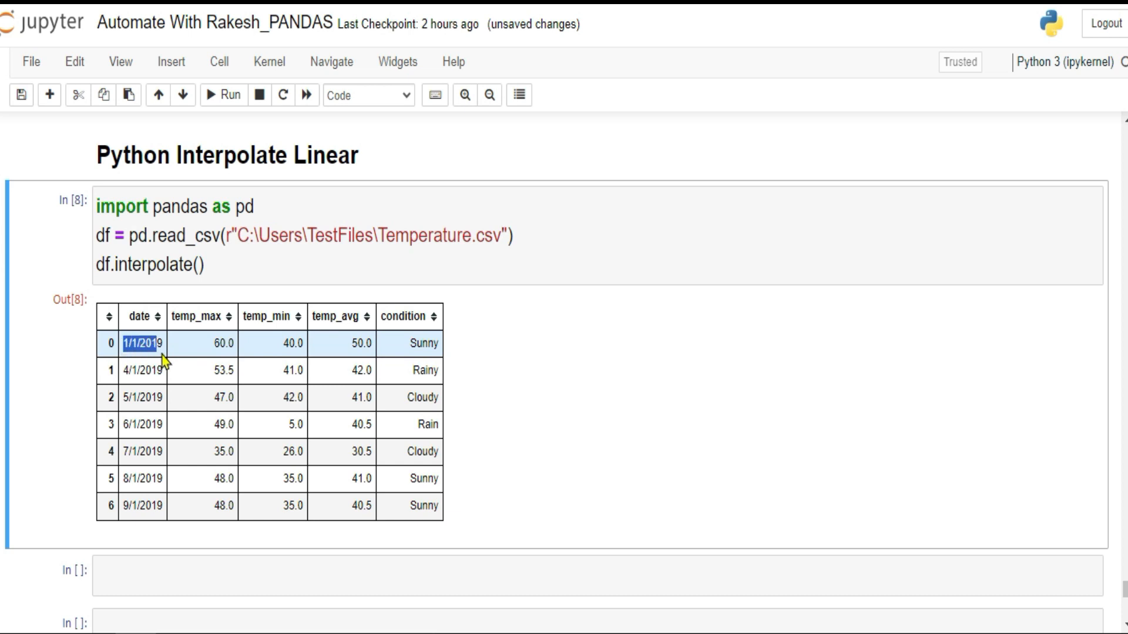
{"action": "left_click", "coordinate": [223, 343]}
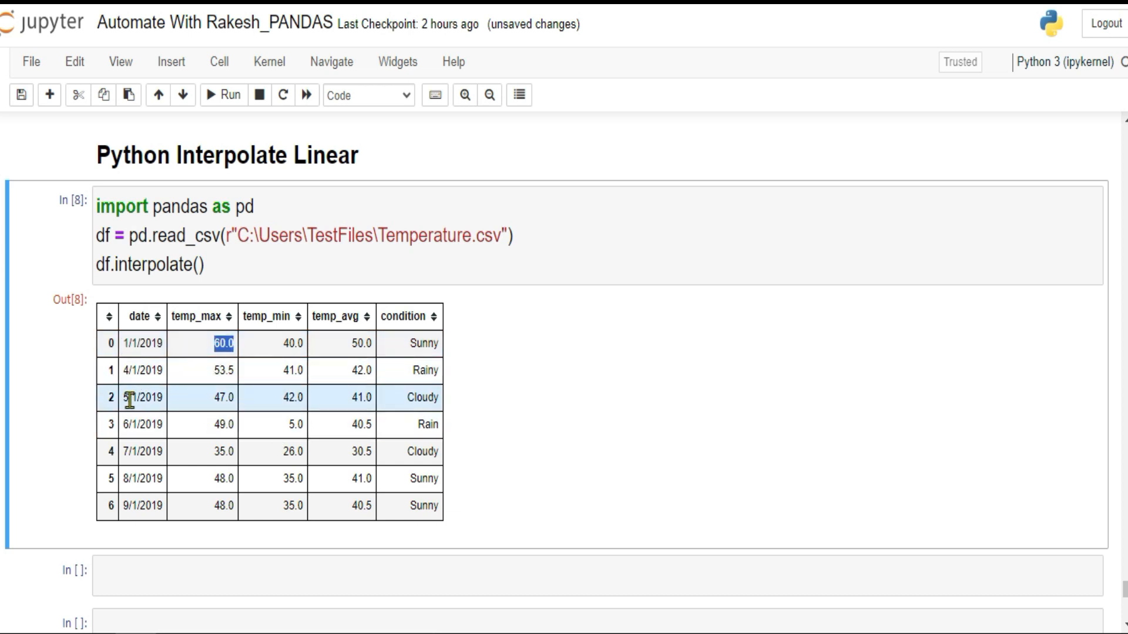
{"action": "left_click", "coordinate": [223, 398]}
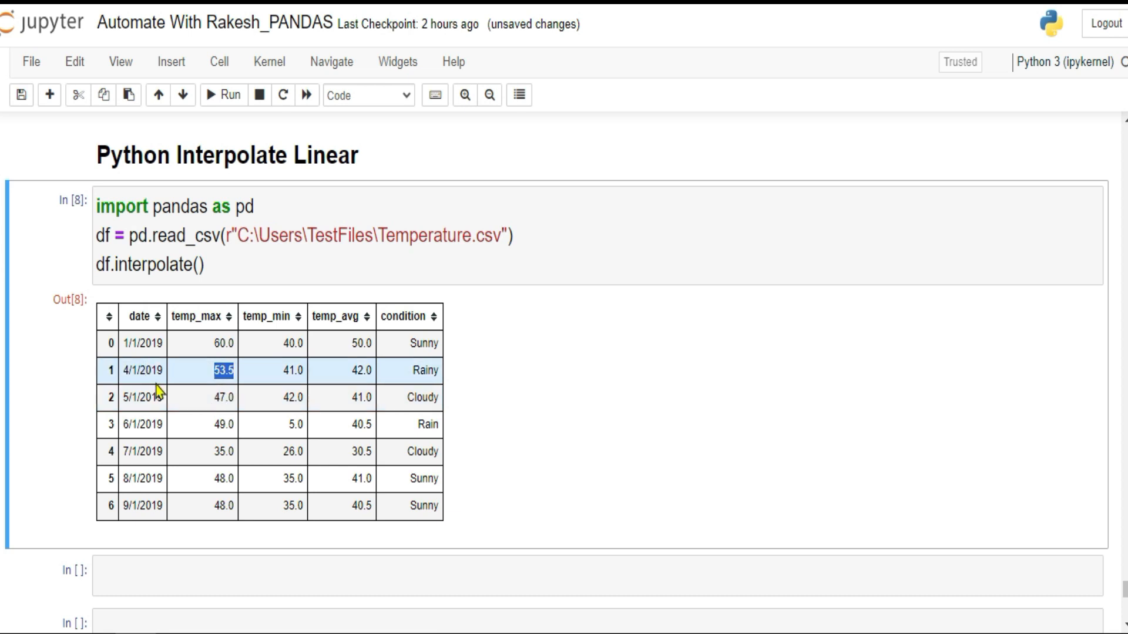
{"action": "left_click", "coordinate": [142, 370]}
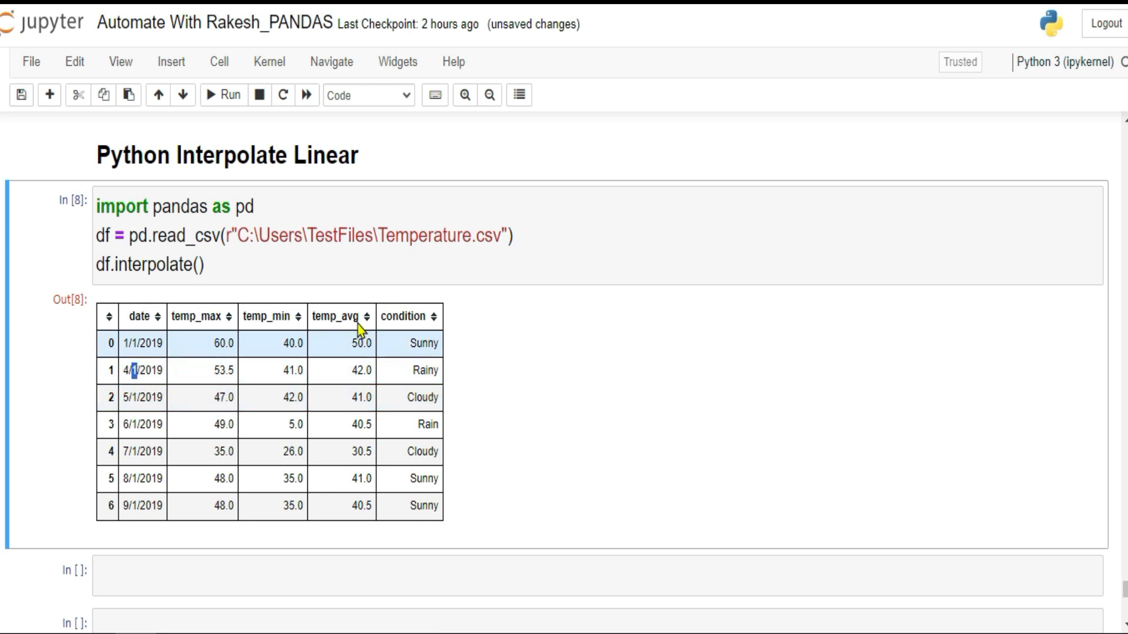
{"action": "left_click", "coordinate": [194, 265]}
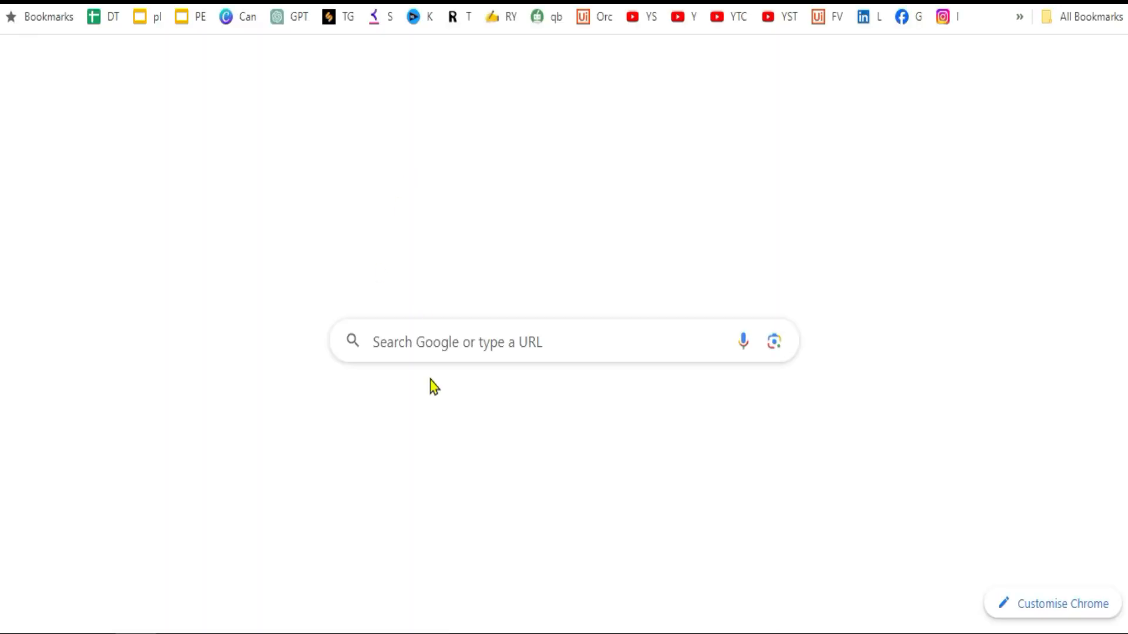
- Search Chrome for the pandas DataFrame.interpolate reference
{"action": "type", "text": "pa"}
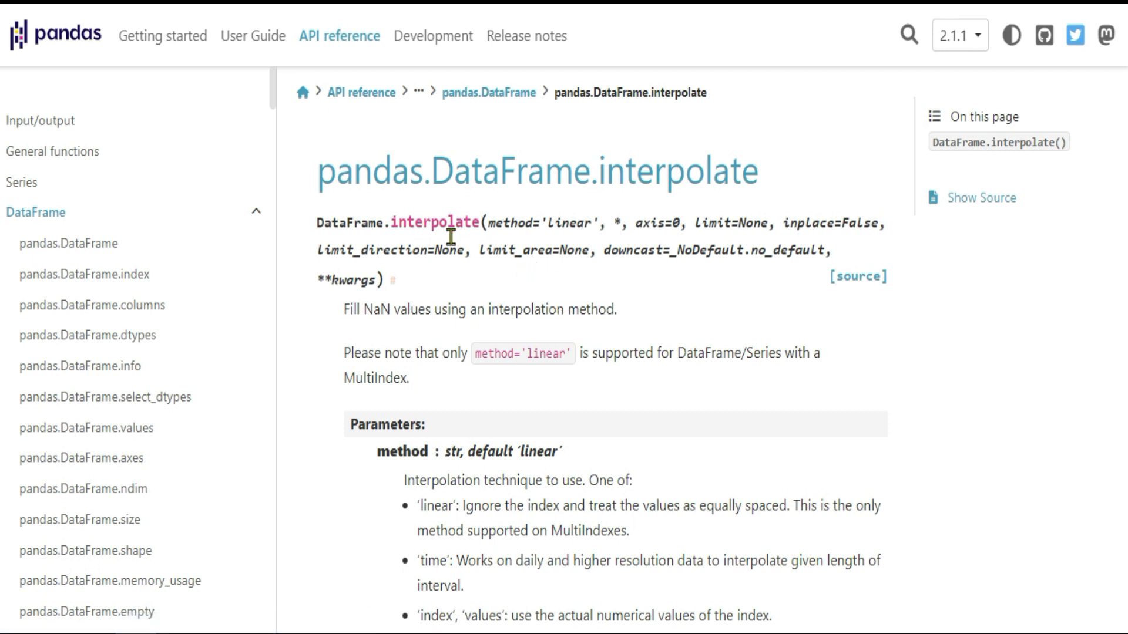
{"action": "mouse_move", "coordinate": [476, 246]}
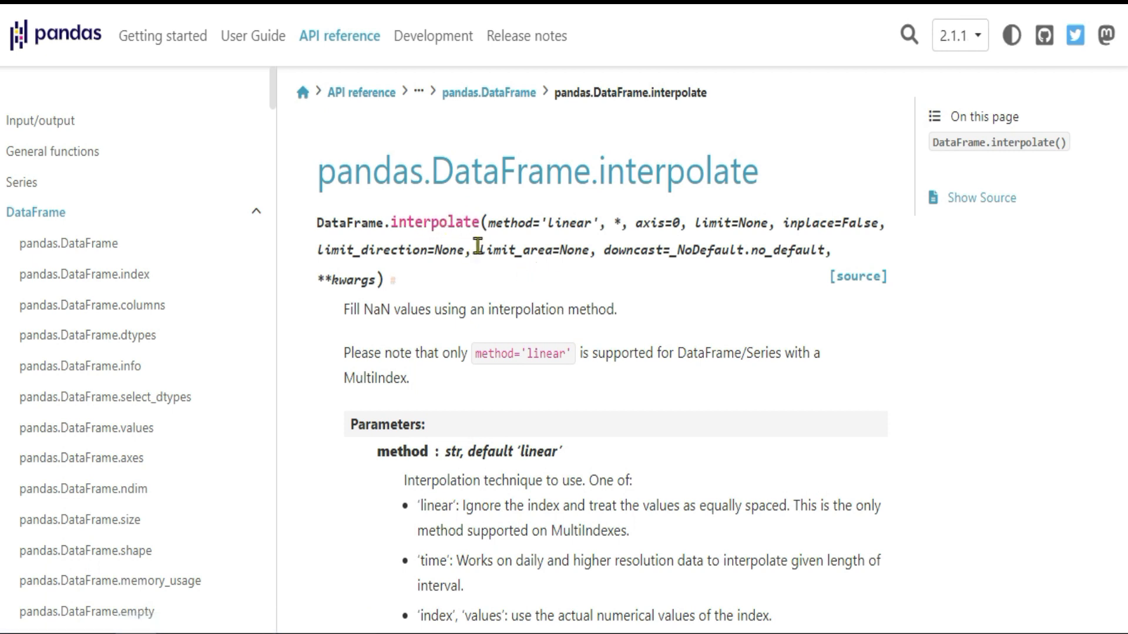
{"action": "mouse_move", "coordinate": [540, 274]}
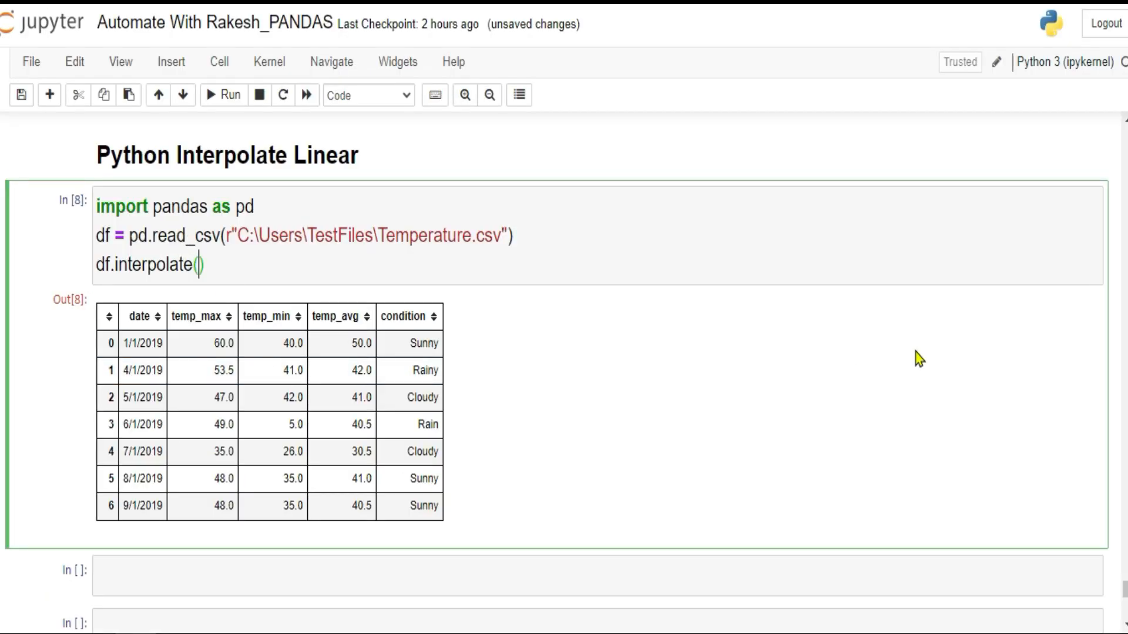
- Run df.interpolate(method='linear') giving the same 53.5 fill, then change the method to 'time'
{"action": "type", "text": "method"}
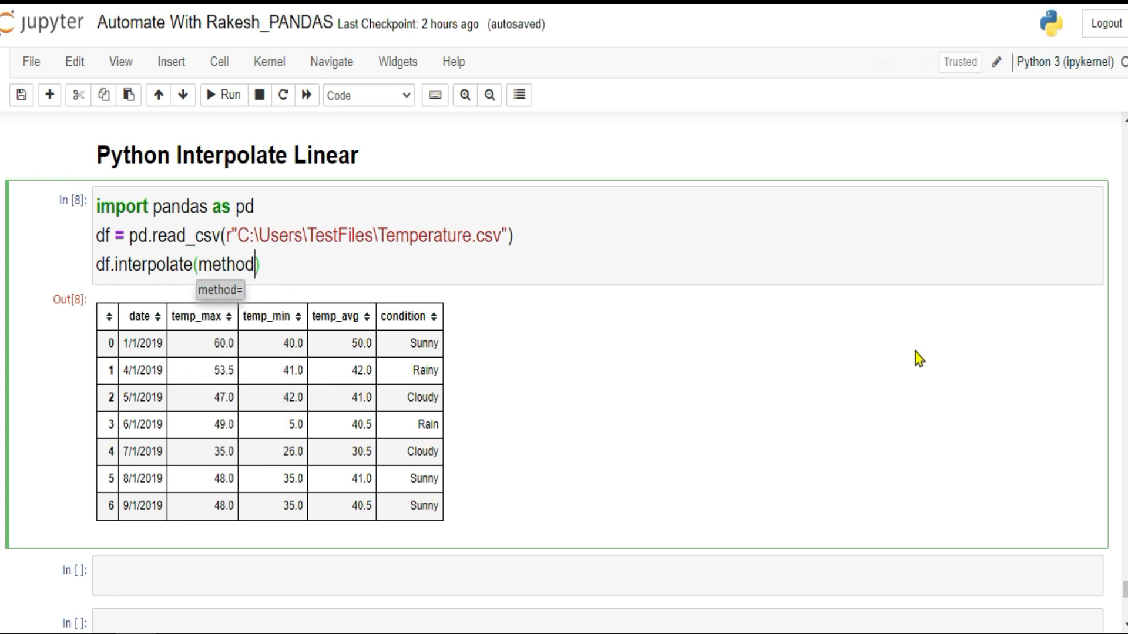
{"action": "type", "text": "='linear"}
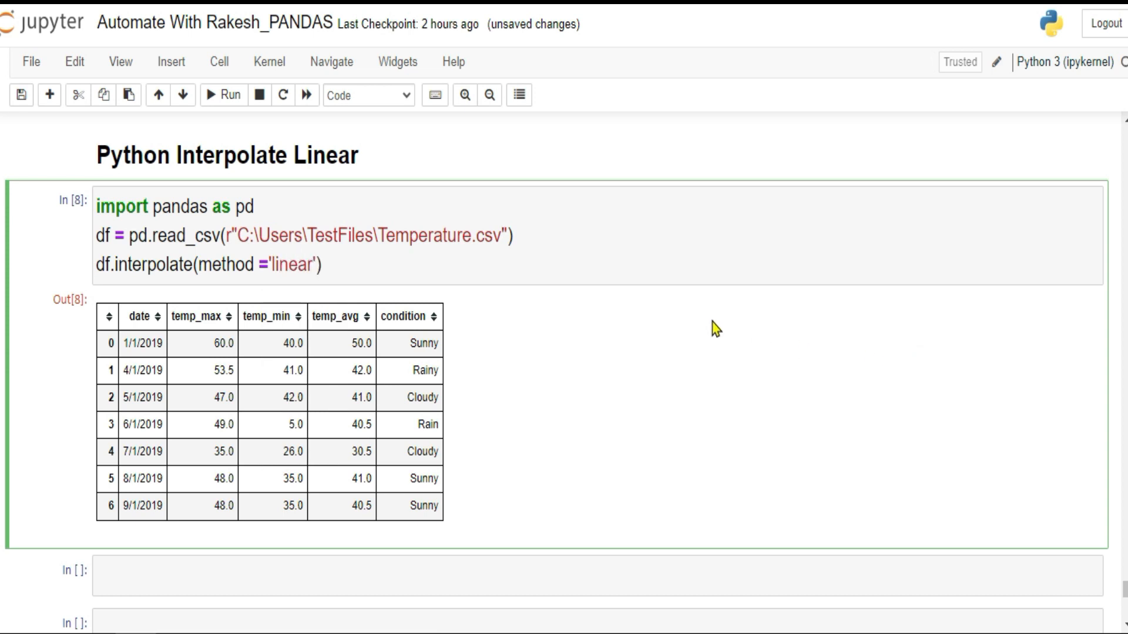
{"action": "left_click", "coordinate": [223, 94]}
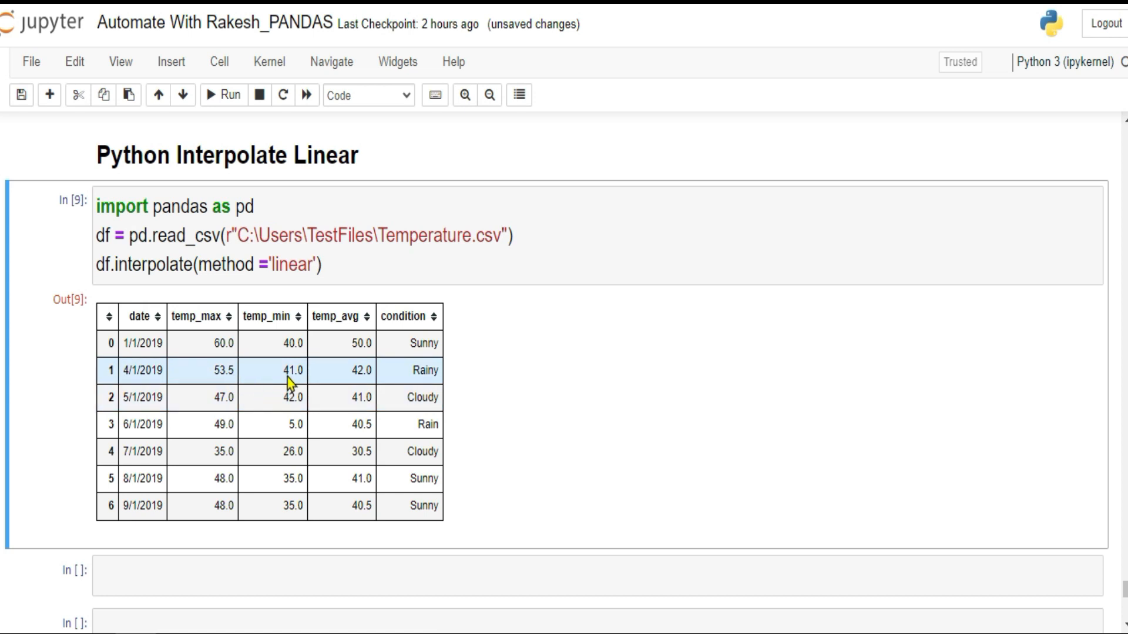
{"action": "double_click", "coordinate": [224, 370]}
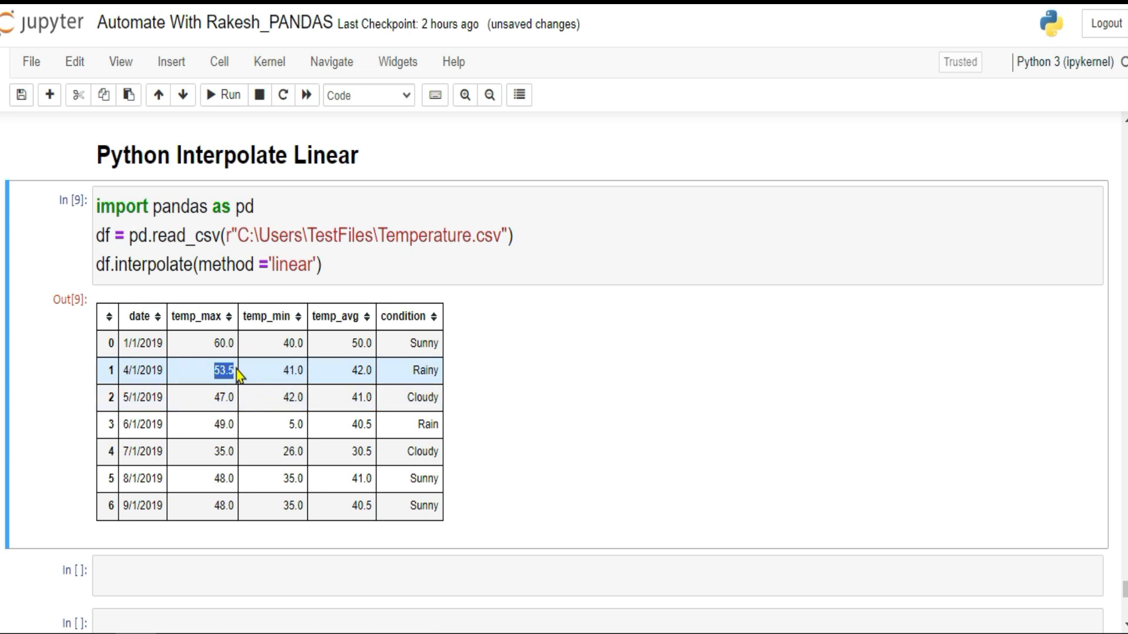
{"action": "mouse_move", "coordinate": [312, 264]}
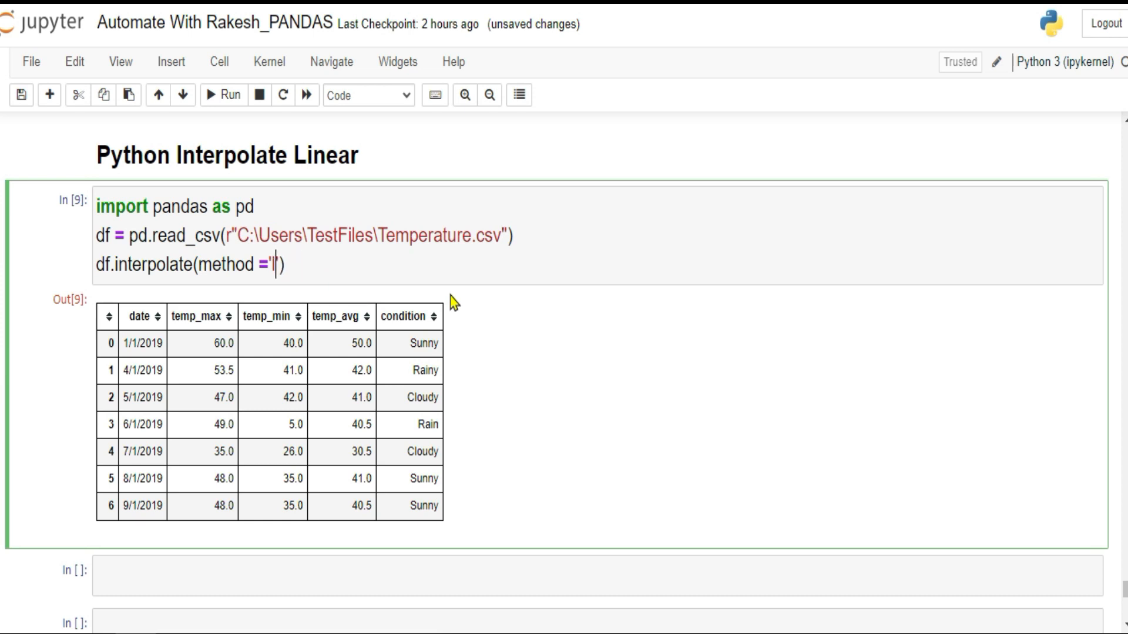
{"action": "type", "text": "time"}
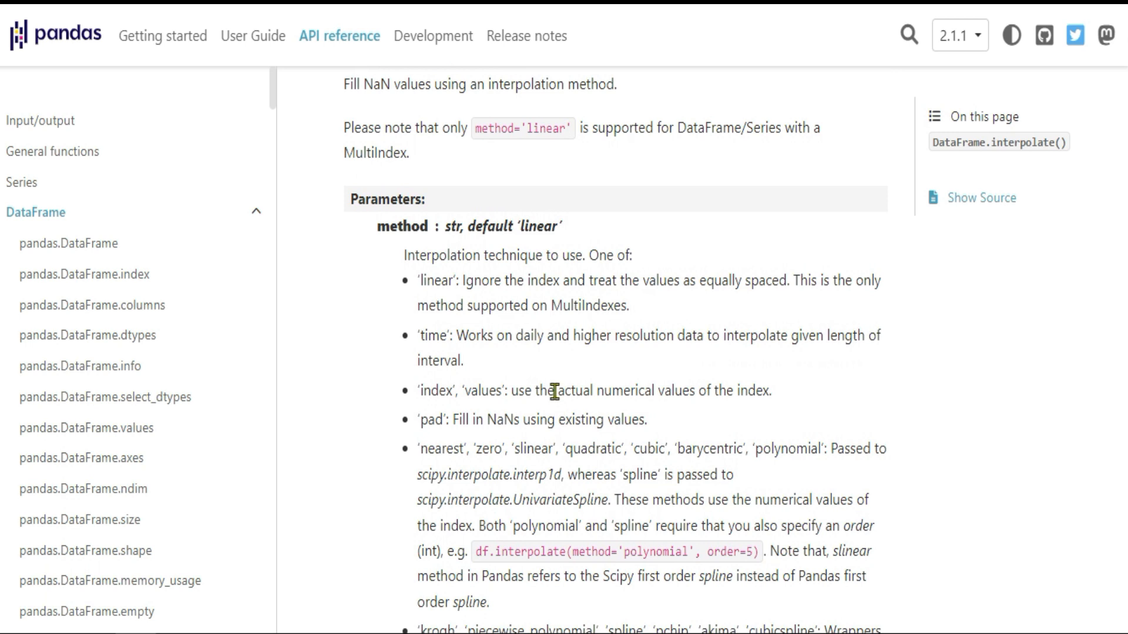
{"action": "mouse_move", "coordinate": [485, 226]}
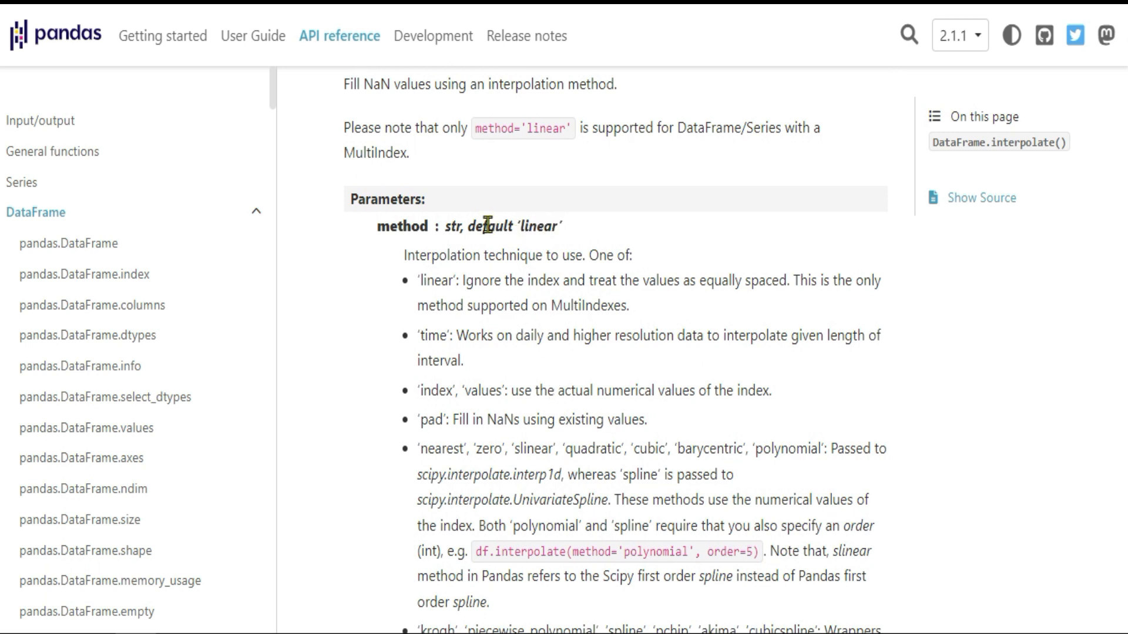
- Highlight the nearest method option in the DataFrame.interpolate method list
{"action": "double_click", "coordinate": [431, 335]}
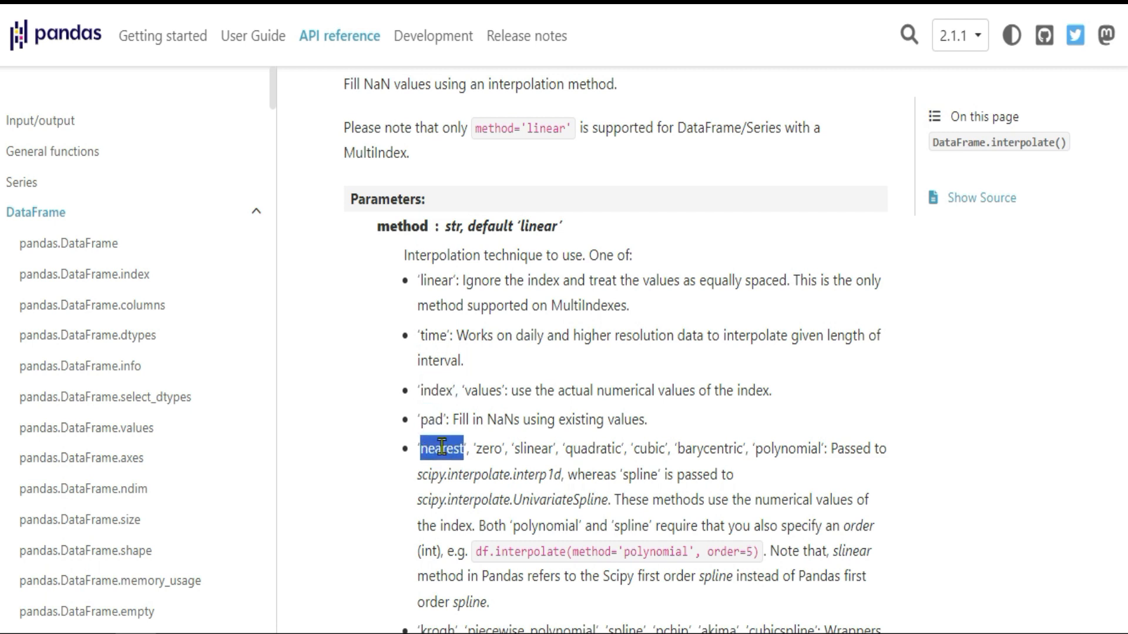
{"action": "double_click", "coordinate": [430, 335]}
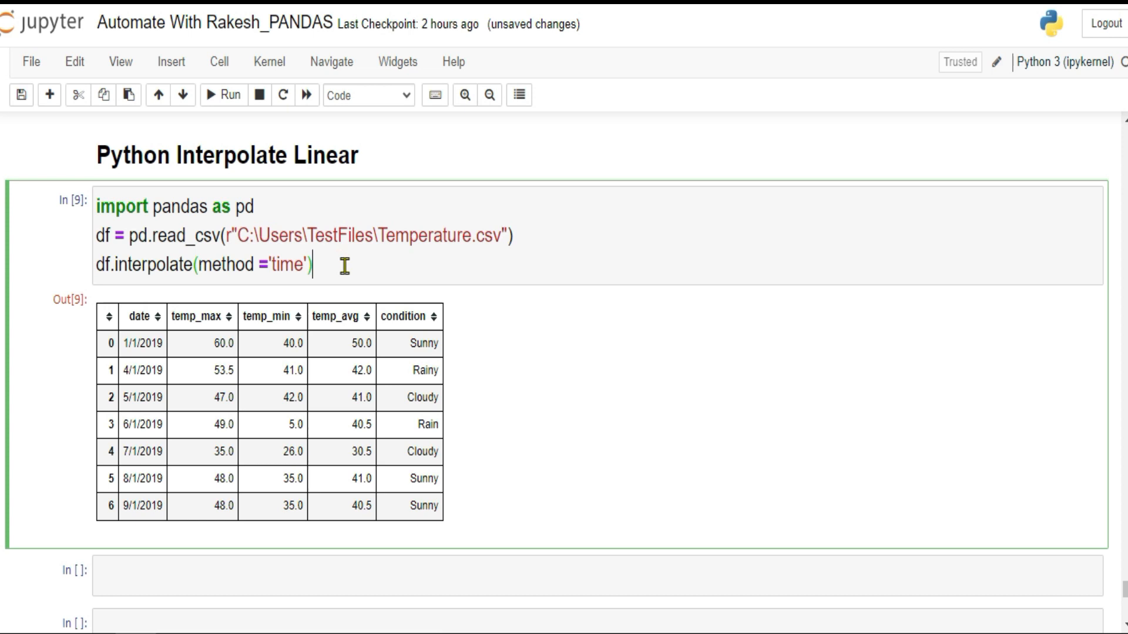
{"action": "mouse_move", "coordinate": [224, 94]}
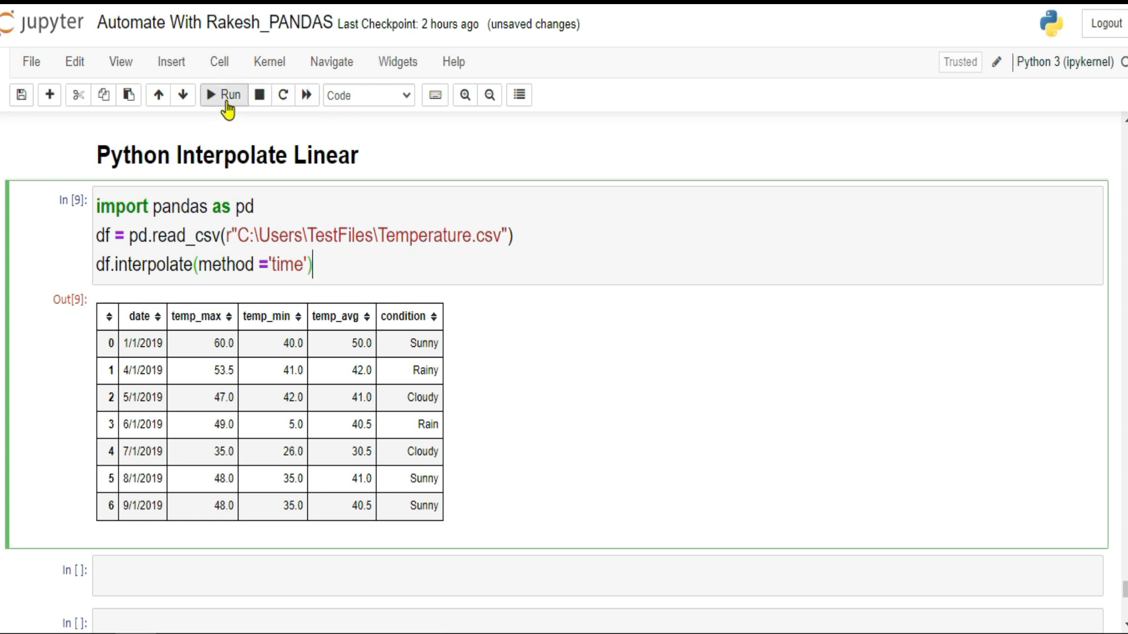
- Run df.interpolate(method='time'), which raises a DatetimeIndex ValueError
{"action": "left_click", "coordinate": [223, 94]}
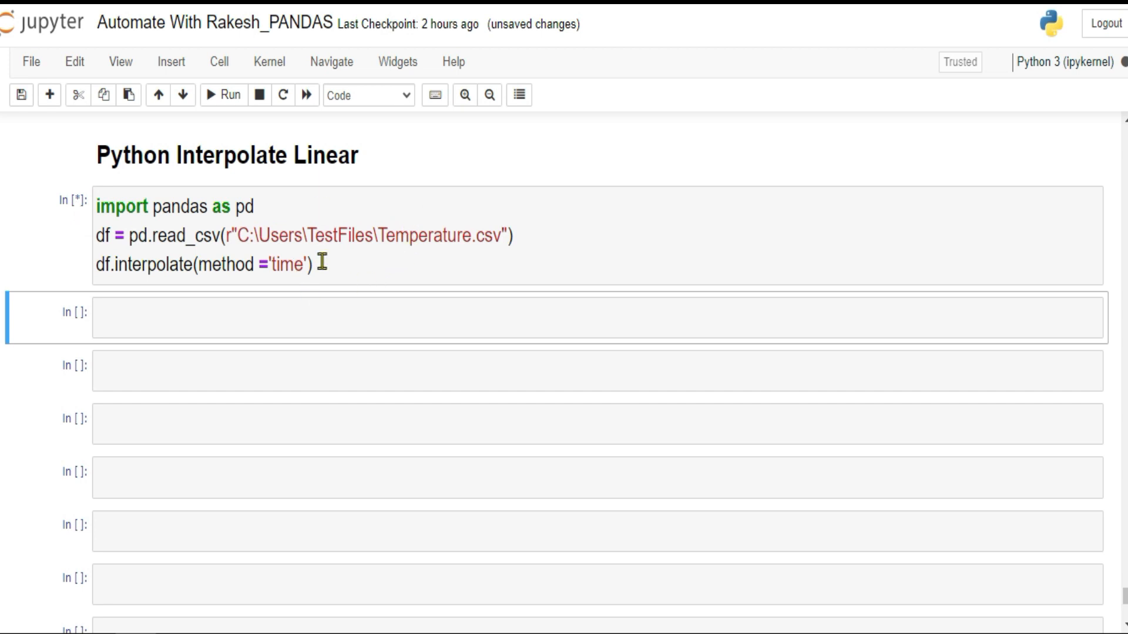
{"action": "mouse_move", "coordinate": [165, 205]}
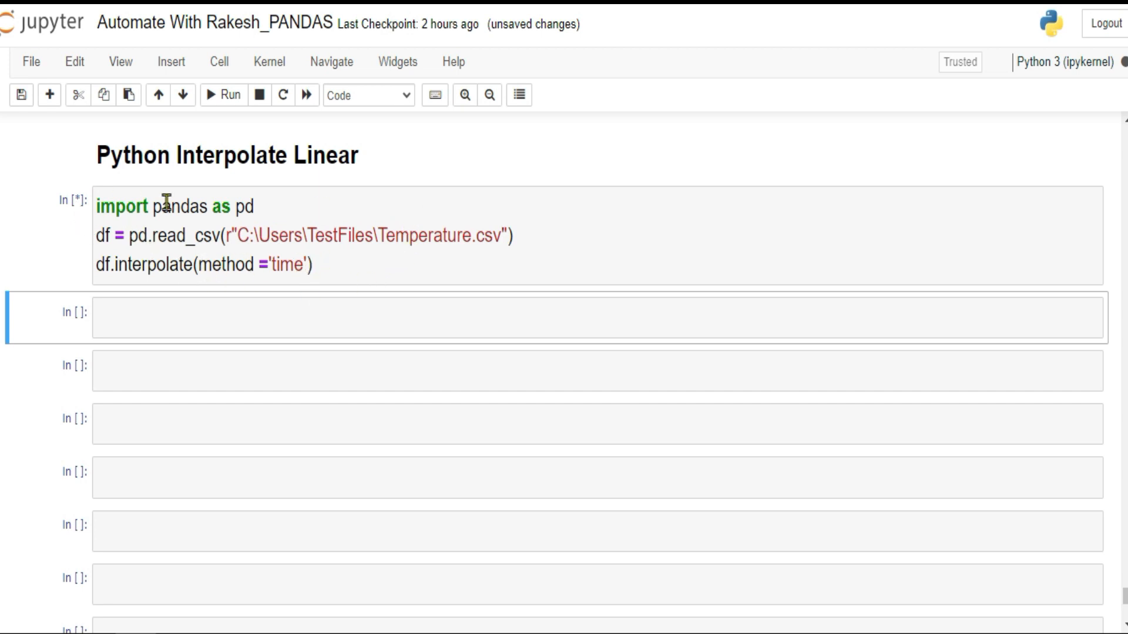
{"action": "mouse_move", "coordinate": [338, 265]}
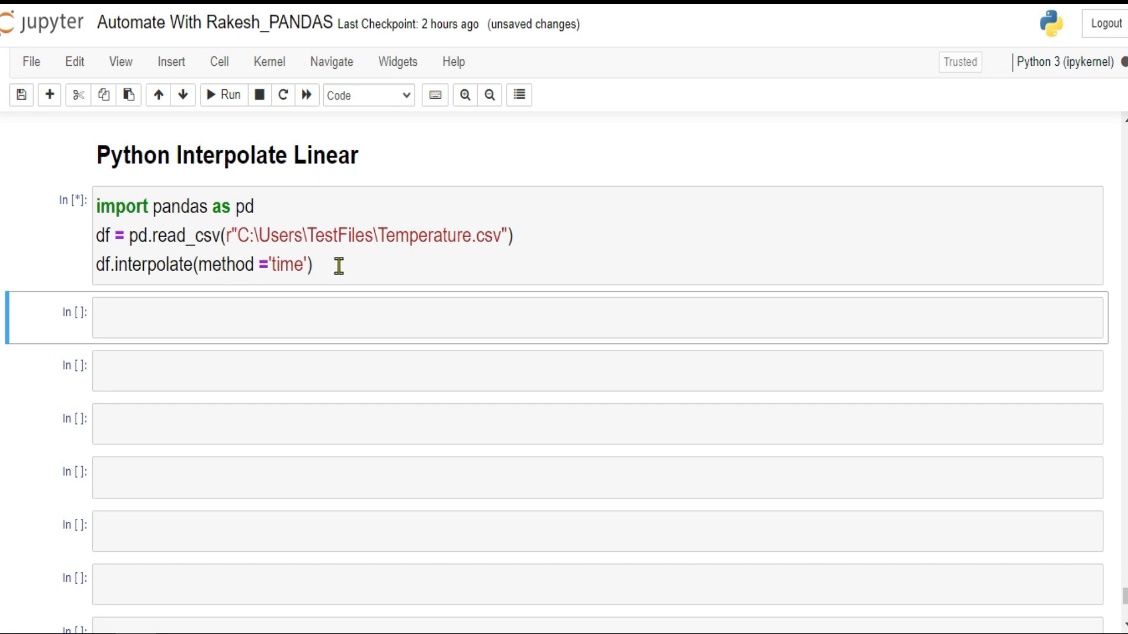
{"action": "left_click", "coordinate": [223, 94]}
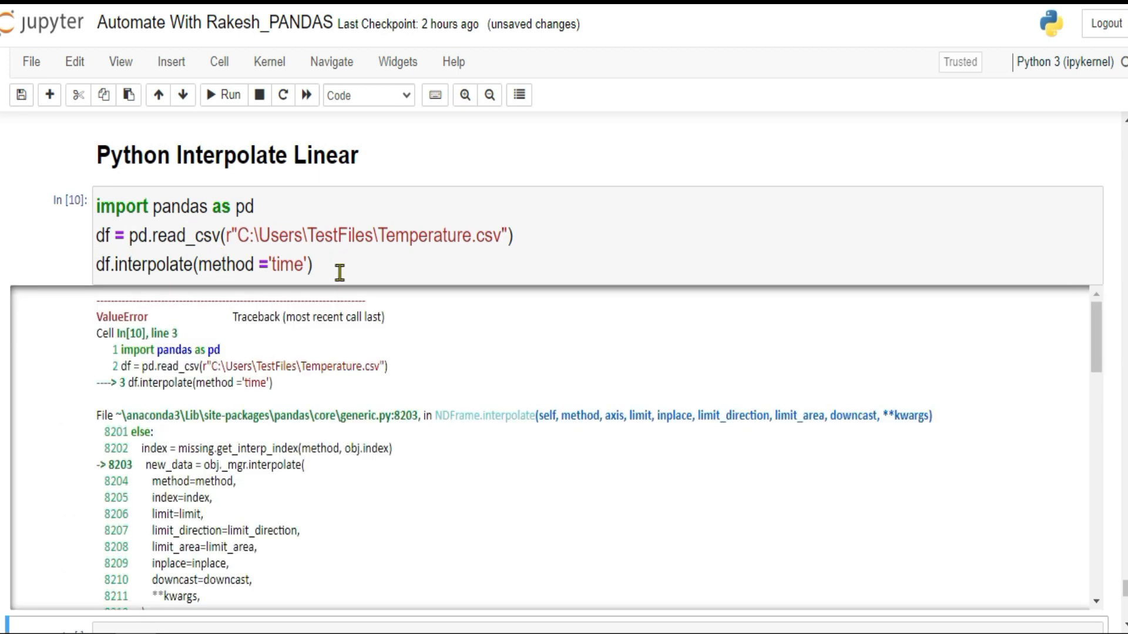
{"action": "scroll", "scroll_direction": "down", "scroll_amount": 3}
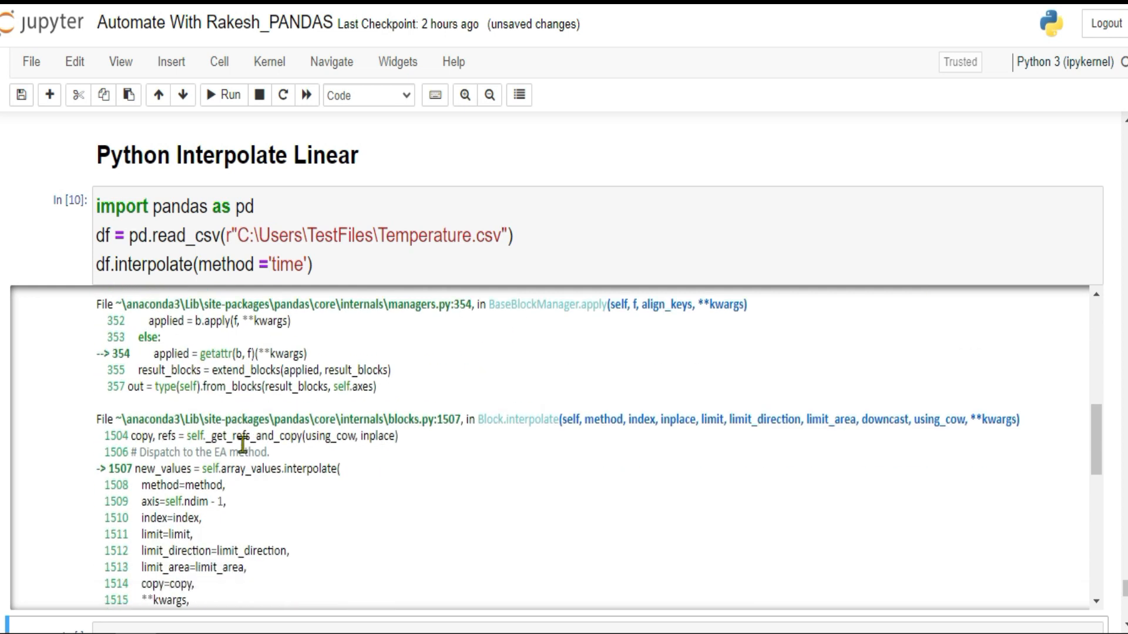
{"action": "scroll", "scroll_direction": "down", "scroll_amount": 3}
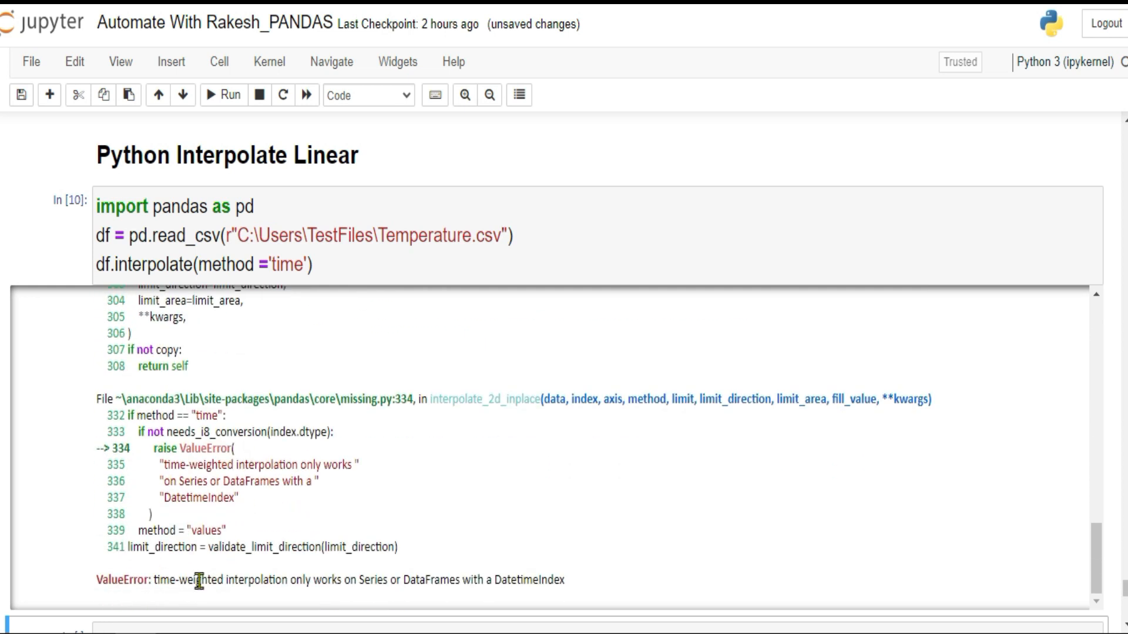
{"action": "mouse_move", "coordinate": [321, 587]}
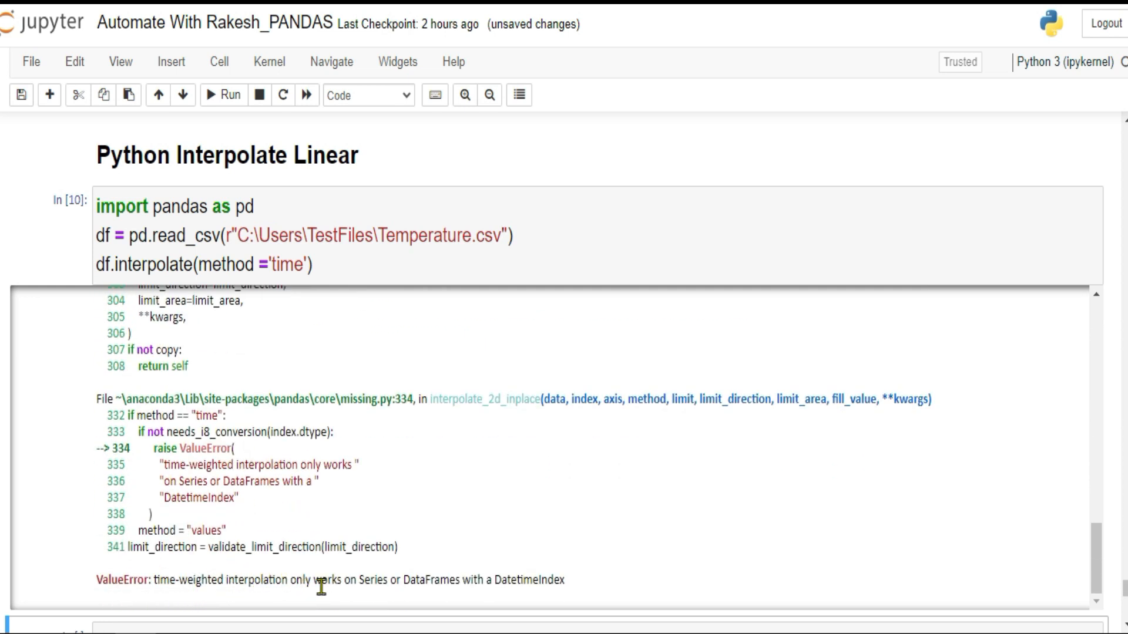
{"action": "mouse_move", "coordinate": [492, 598]}
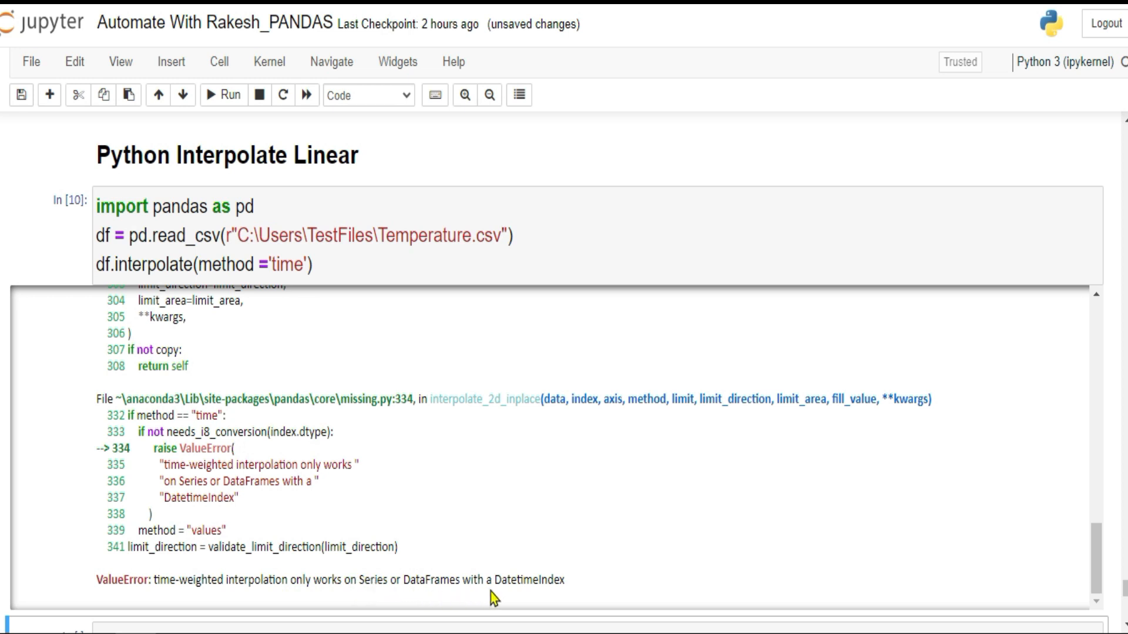
- Scroll through the traceback and earlier read_csv cell, then start changing the call to df.dtypes
{"action": "scroll", "scroll_direction": "up", "scroll_amount": 3}
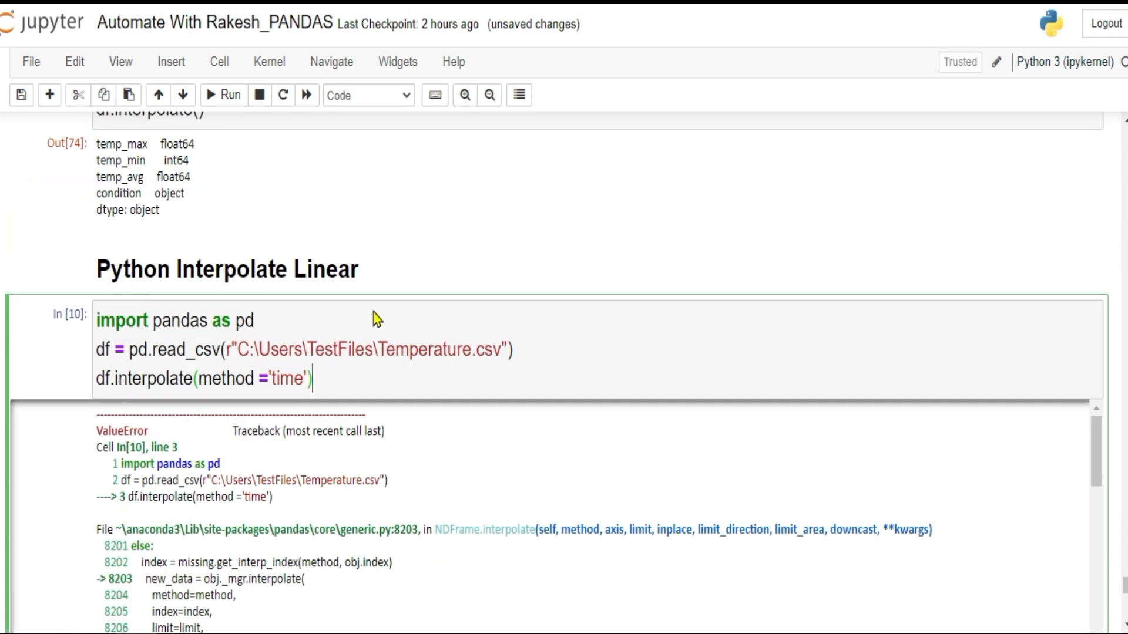
{"action": "scroll", "scroll_direction": "up", "scroll_amount": 3}
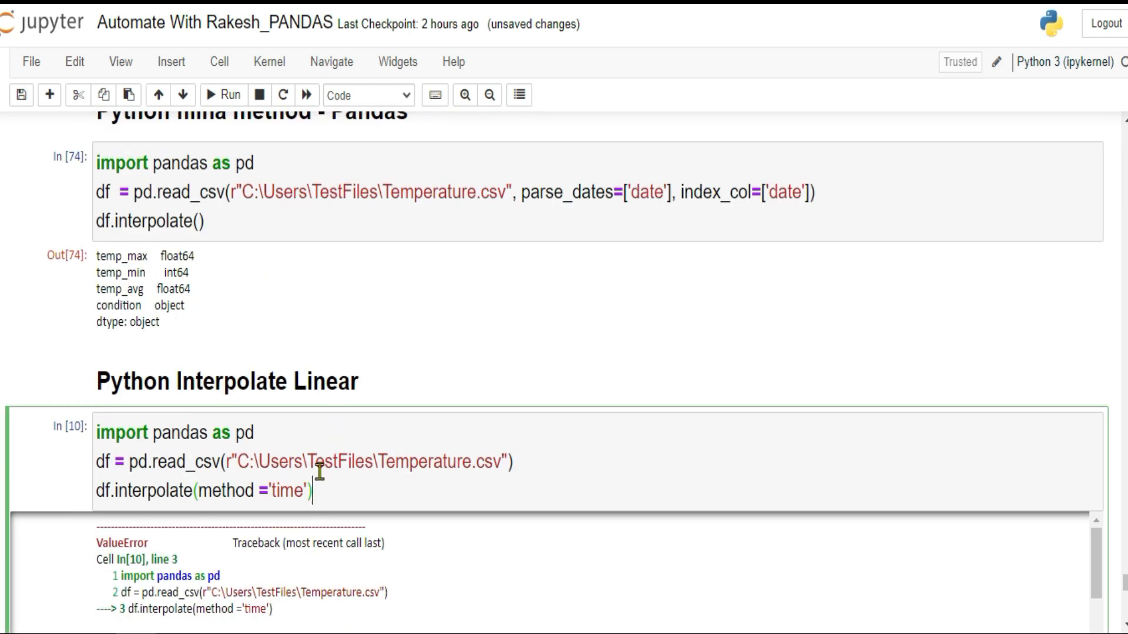
{"action": "scroll", "scroll_direction": "down", "scroll_amount": 3}
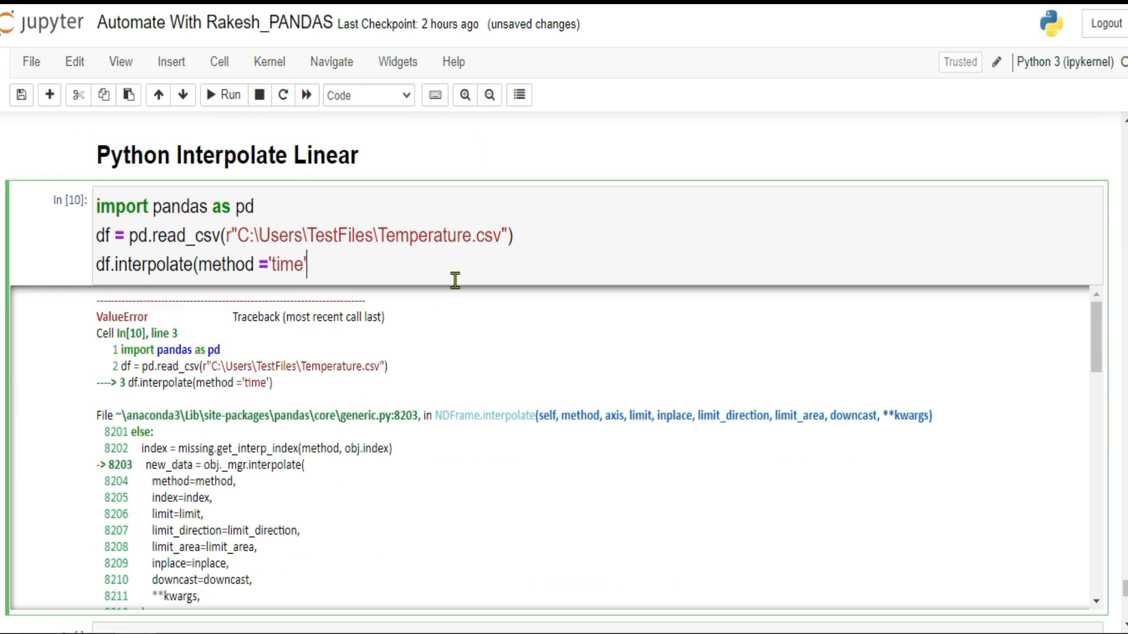
{"action": "key", "text": "Backspace"}
{"action": "type", "text": "df.dtypes"}
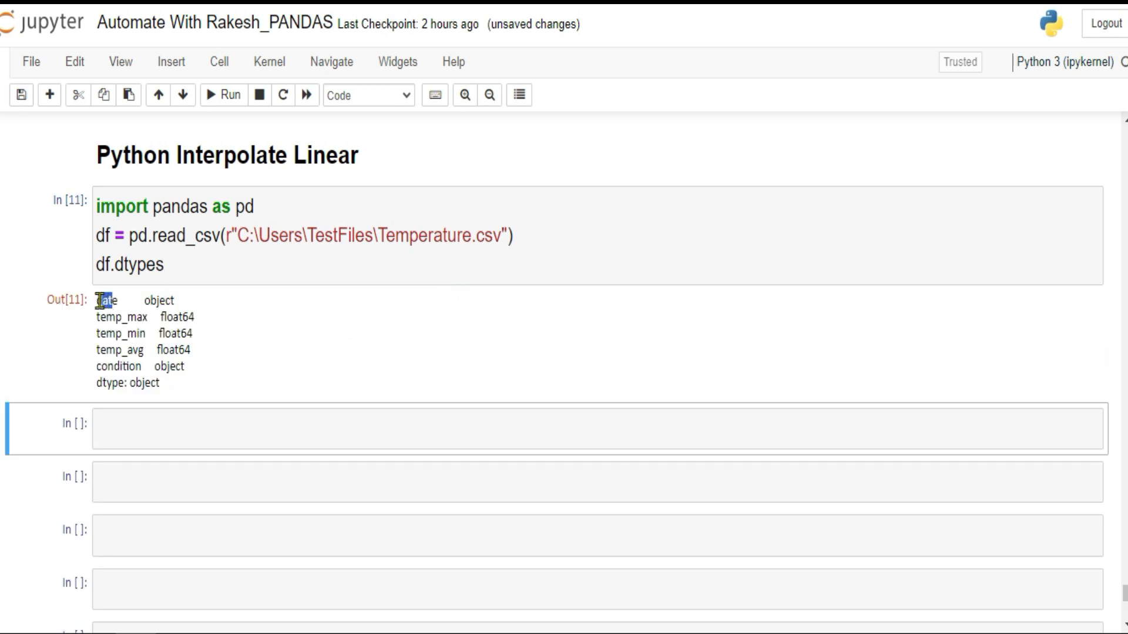
- Highlight that date is typed as object, then edit df.dtypes back to df
{"action": "double_click", "coordinate": [159, 299]}
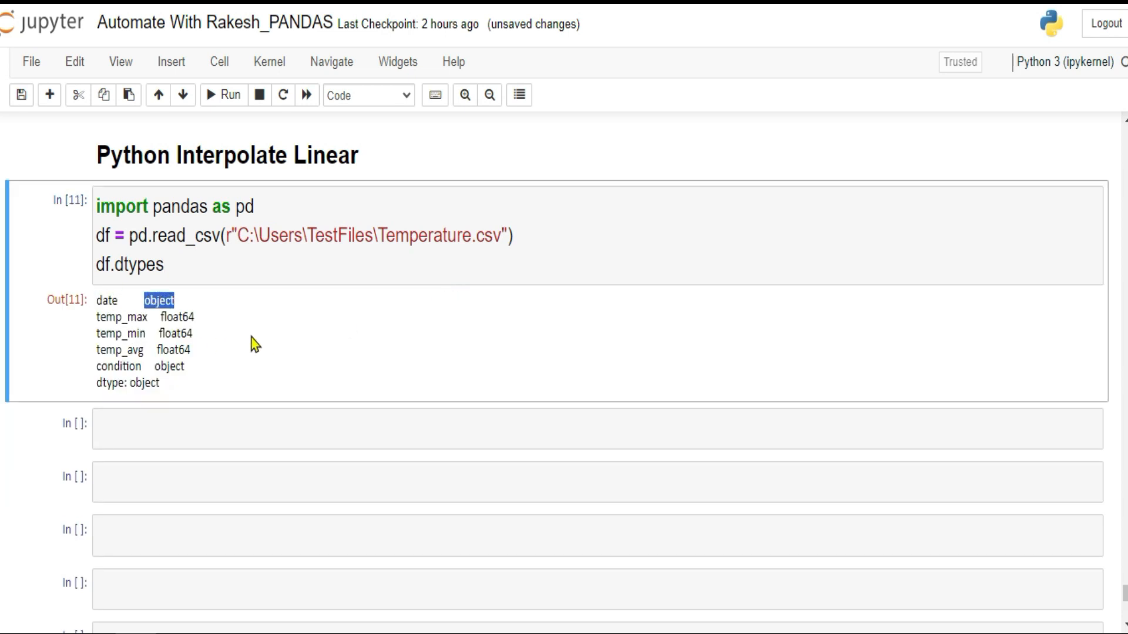
{"action": "double_click", "coordinate": [108, 300]}
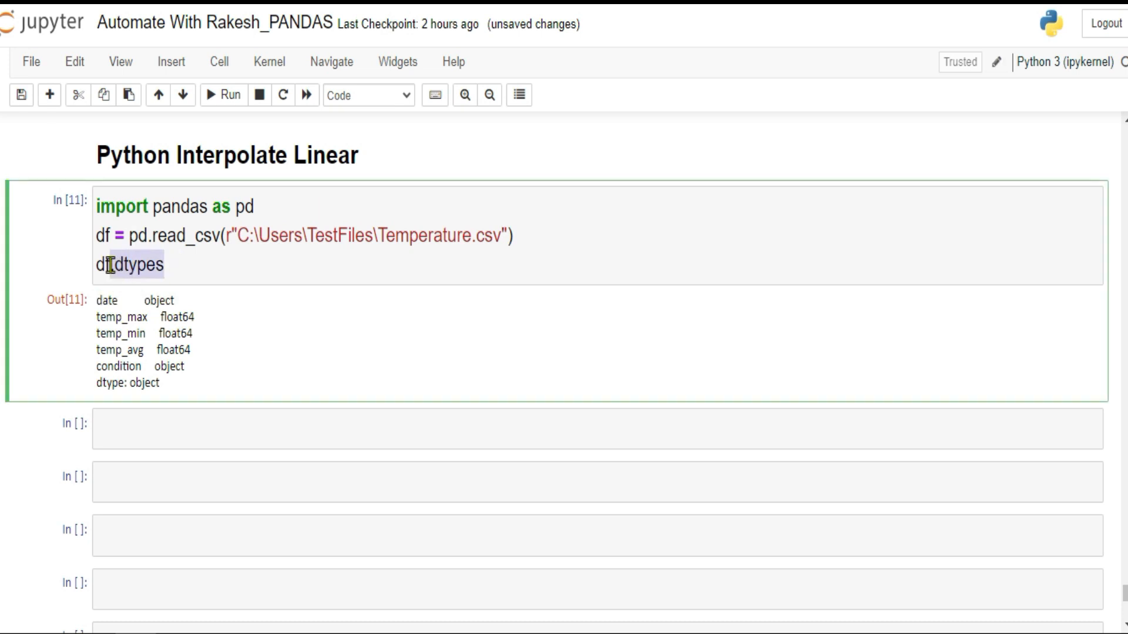
{"action": "left_click", "coordinate": [223, 94]}
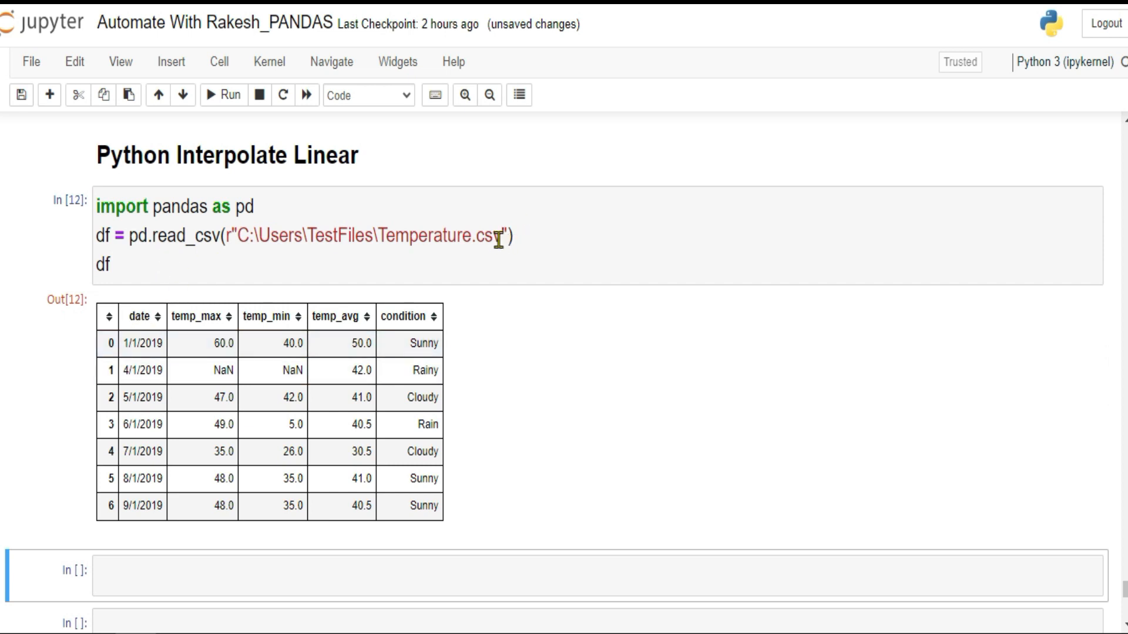
- Add parse_dates=['date'] to the pd.read_csv call
{"action": "type", "text": ","}
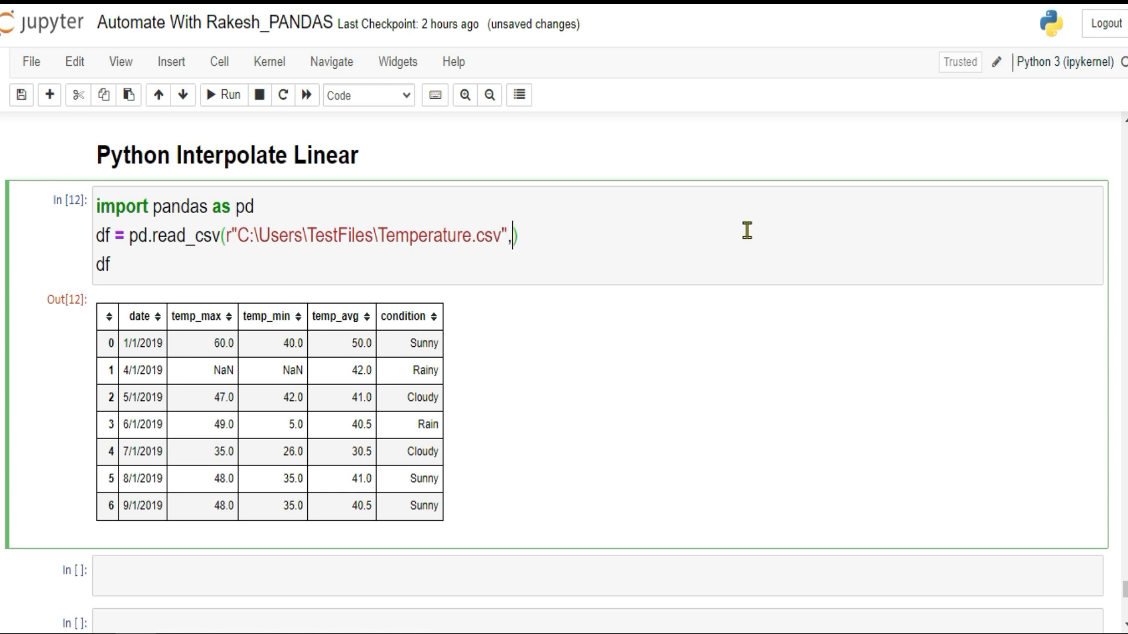
{"action": "type", "text": "pand"}
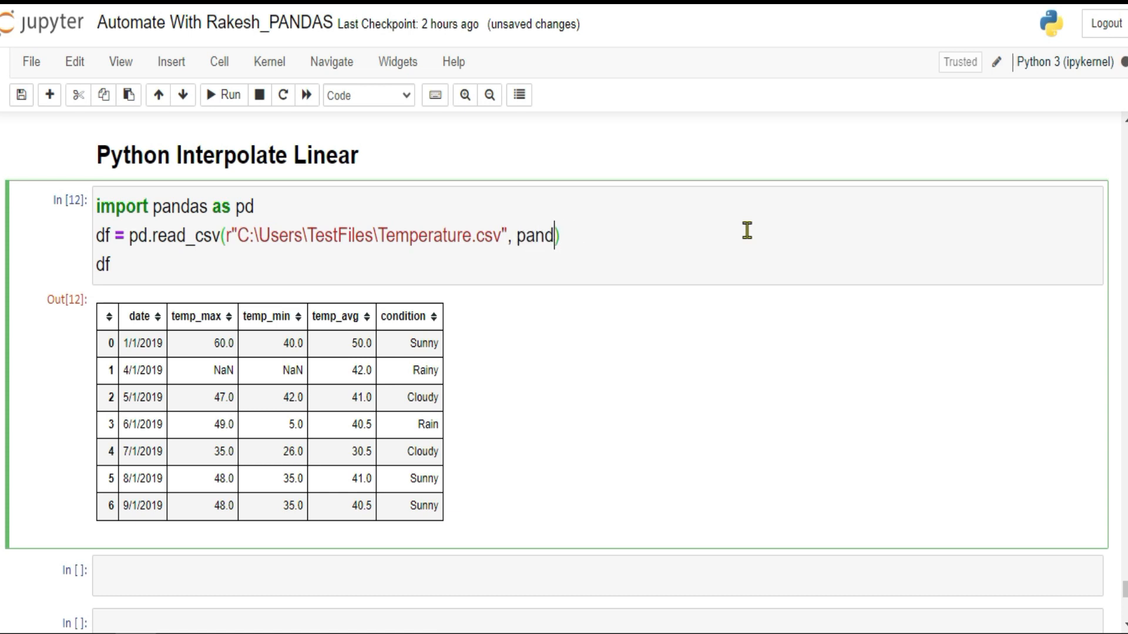
{"action": "type", "text": "arse_"}
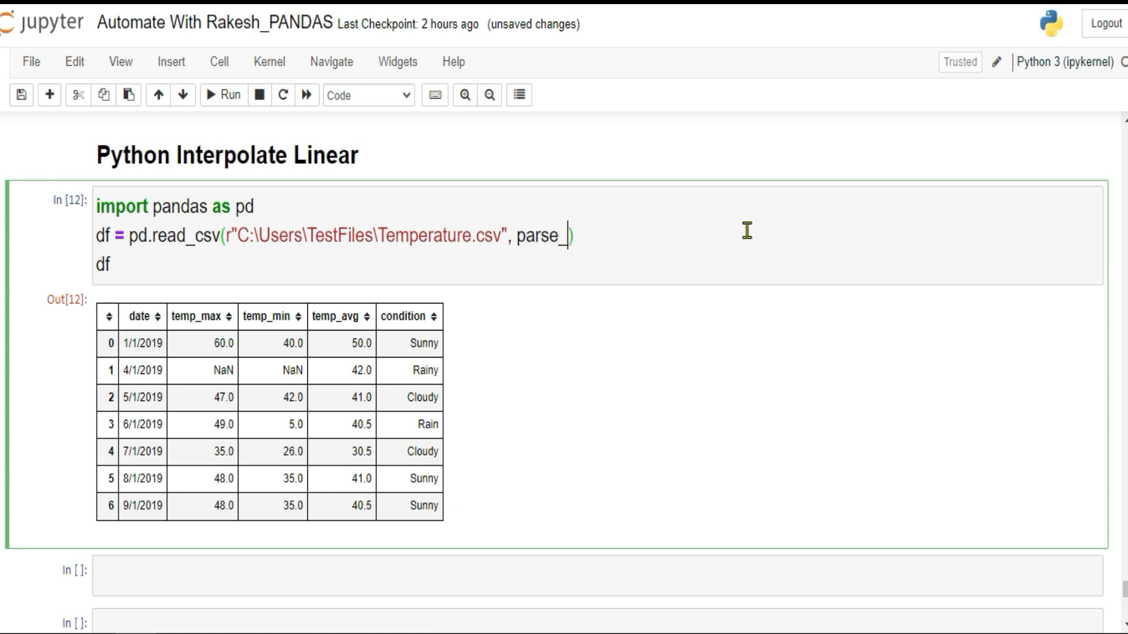
{"action": "type", "text": "dates="}
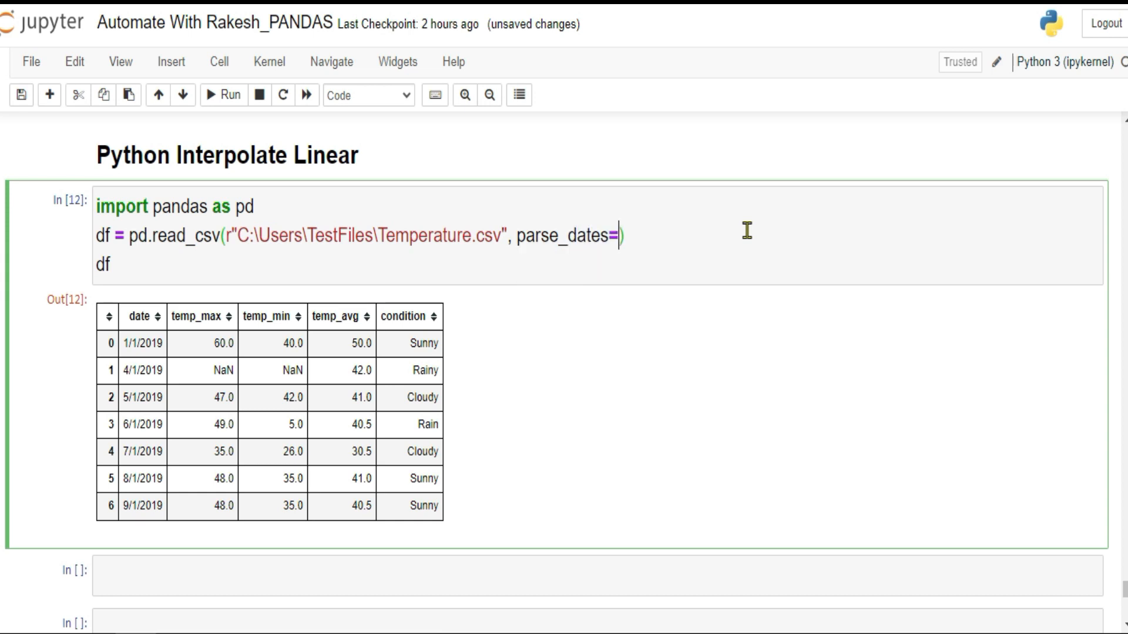
{"action": "type", "text": "[\"\"]"}
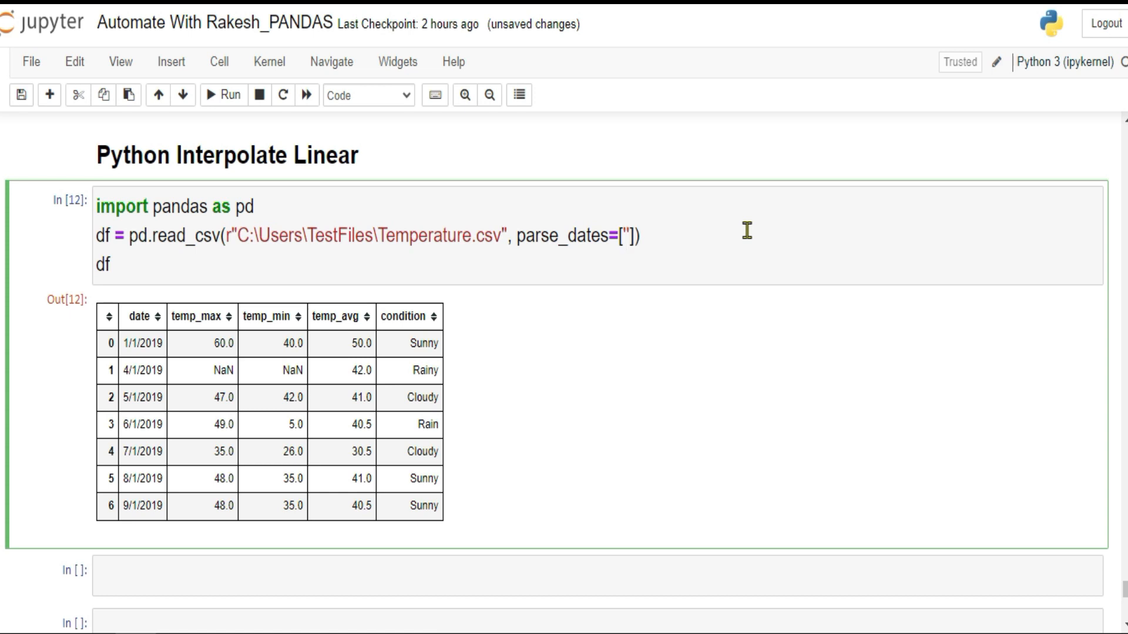
{"action": "type", "text": "'date'"}
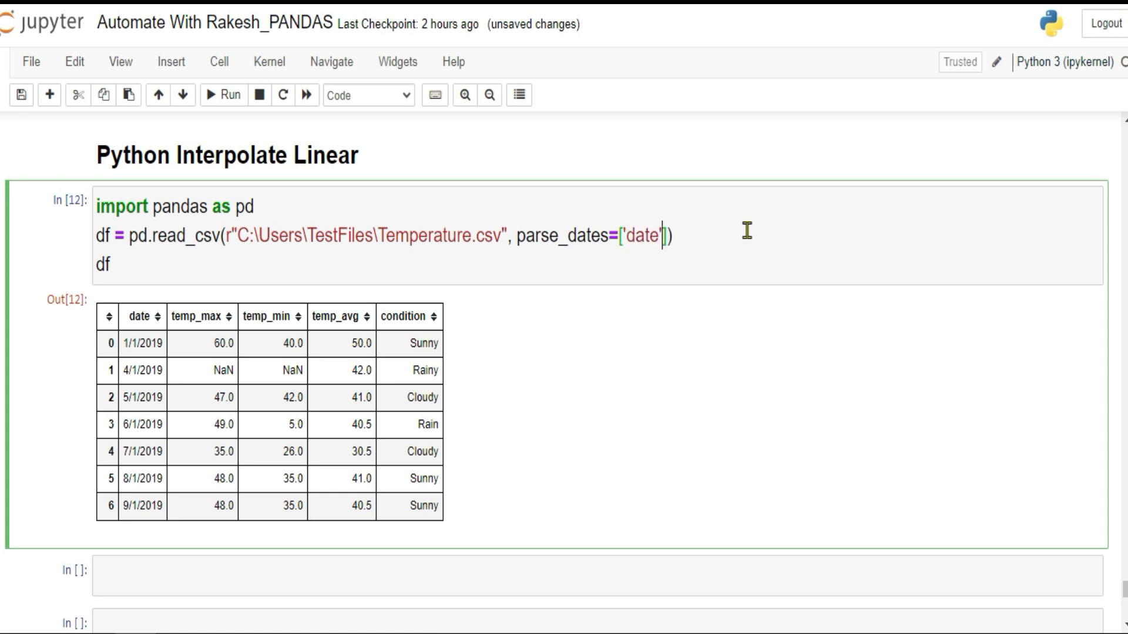
- Add index_col=['date'] and rerun to show 2019-01-01-style date index rows
{"action": "type", "text": ", i"}
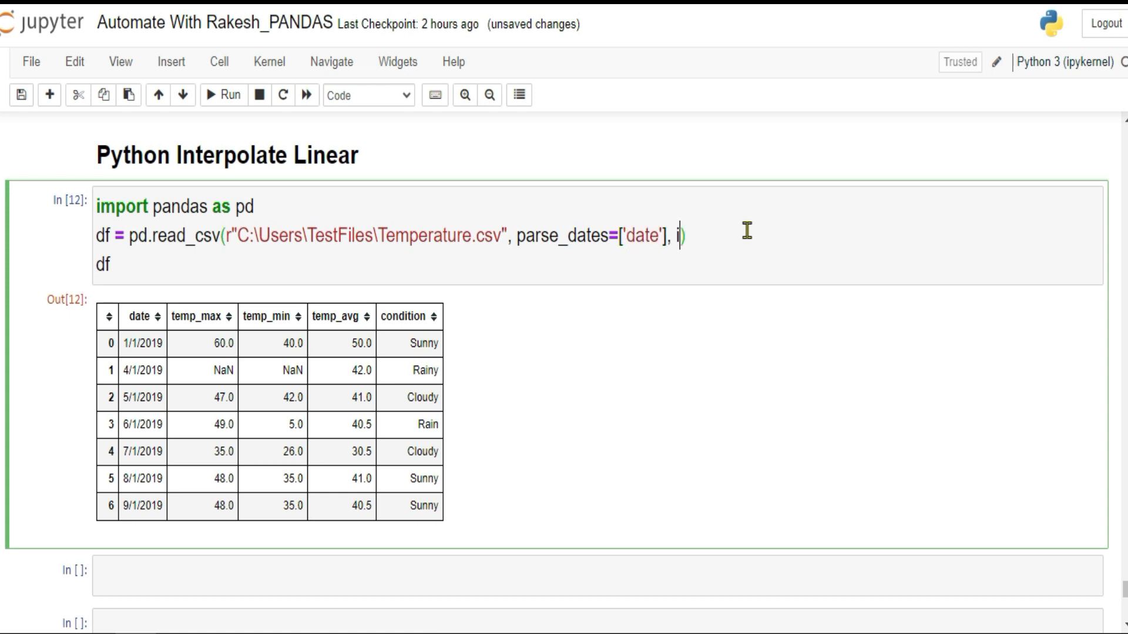
{"action": "type", "text": "ndex"}
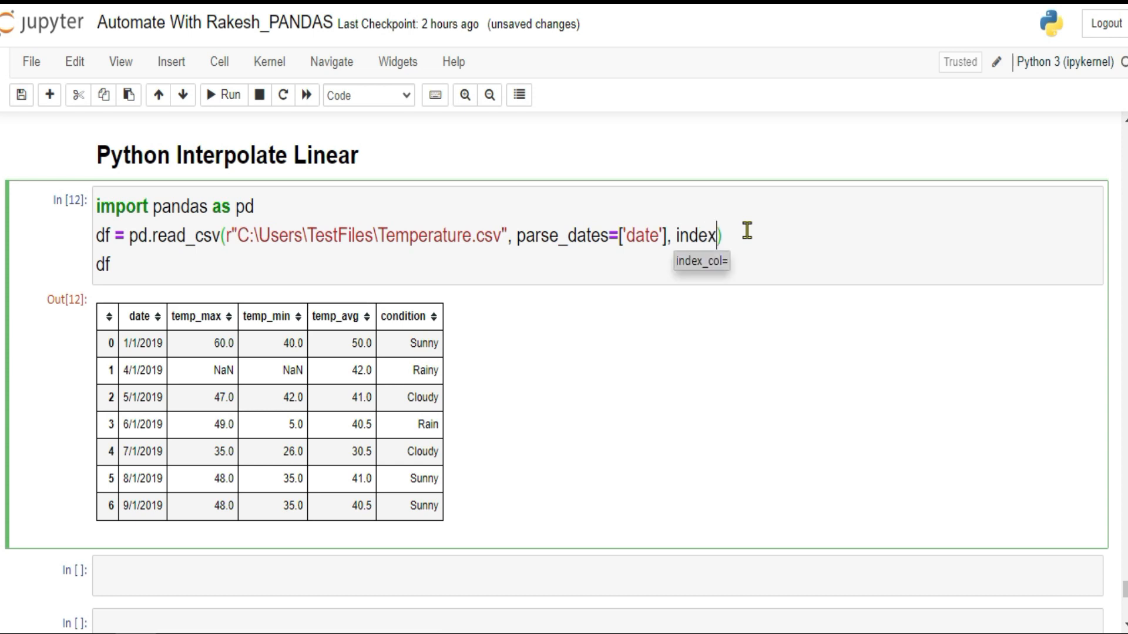
{"action": "type", "text": "_col="}
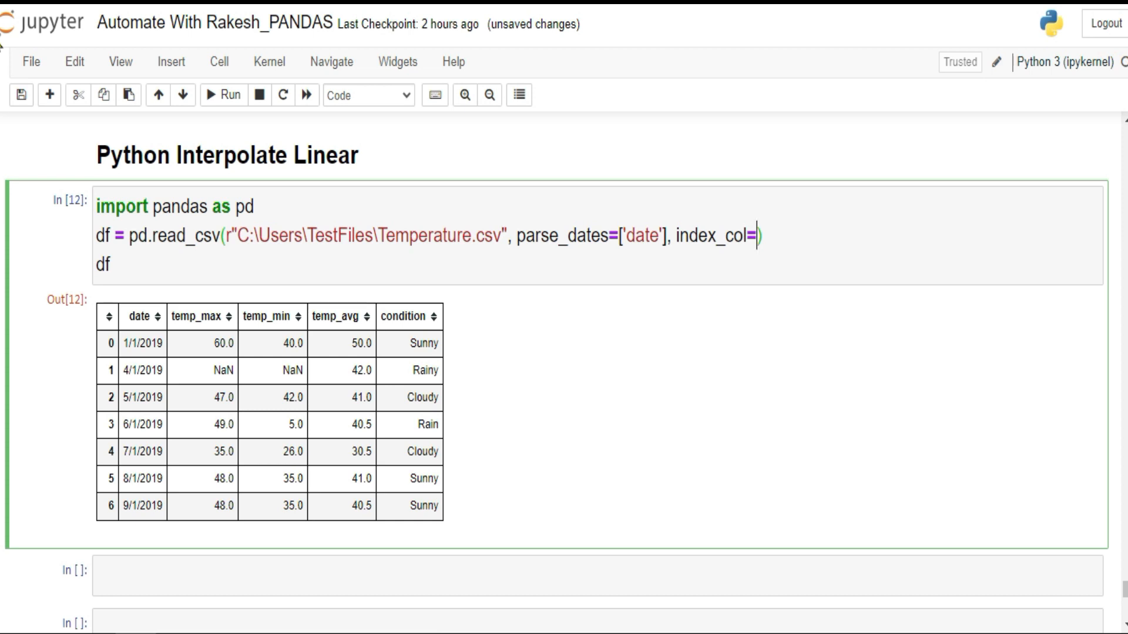
{"action": "type", "text": "['dat'"}
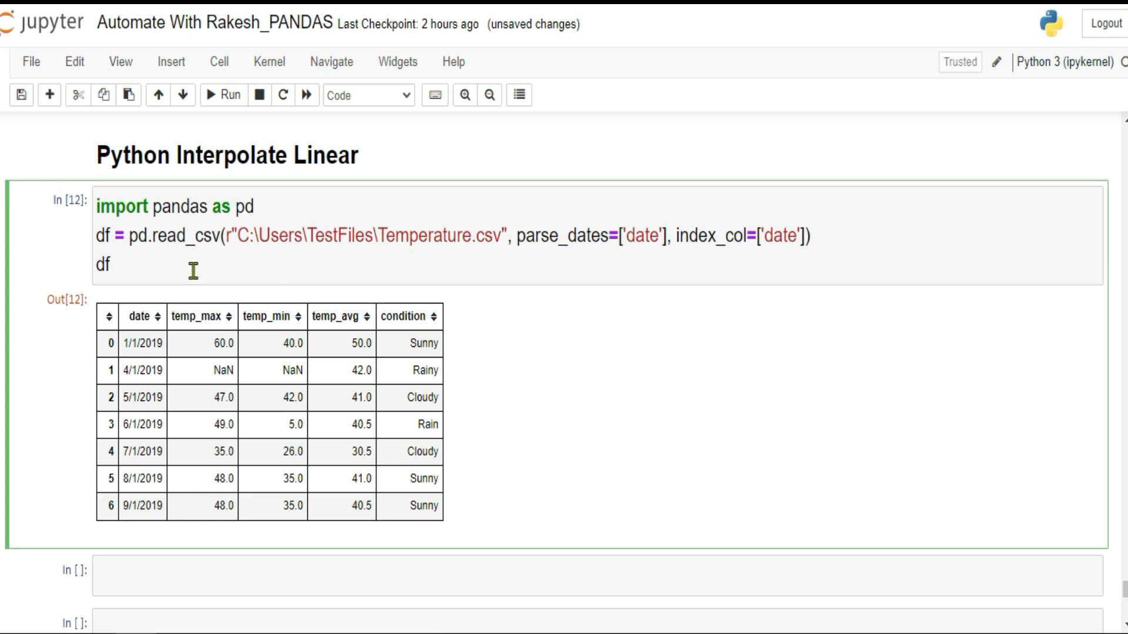
{"action": "left_click", "coordinate": [224, 94]}
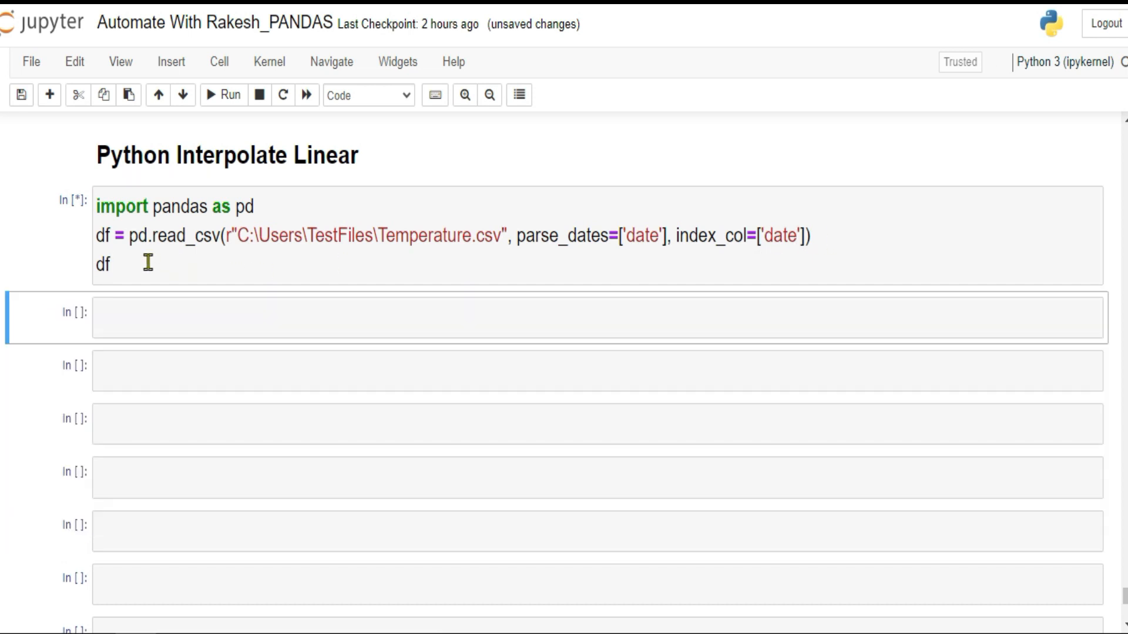
{"action": "left_click", "coordinate": [223, 94]}
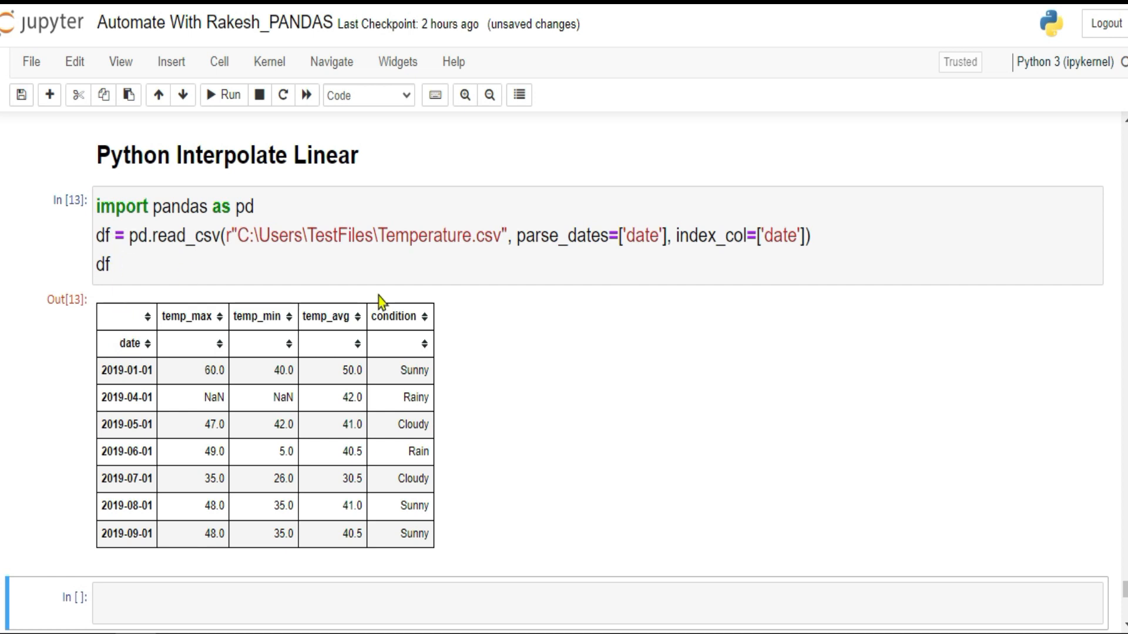
- Edit the last line to df.interpolate(method='time') and run it, filling the April gaps
{"action": "type", "text": "."}
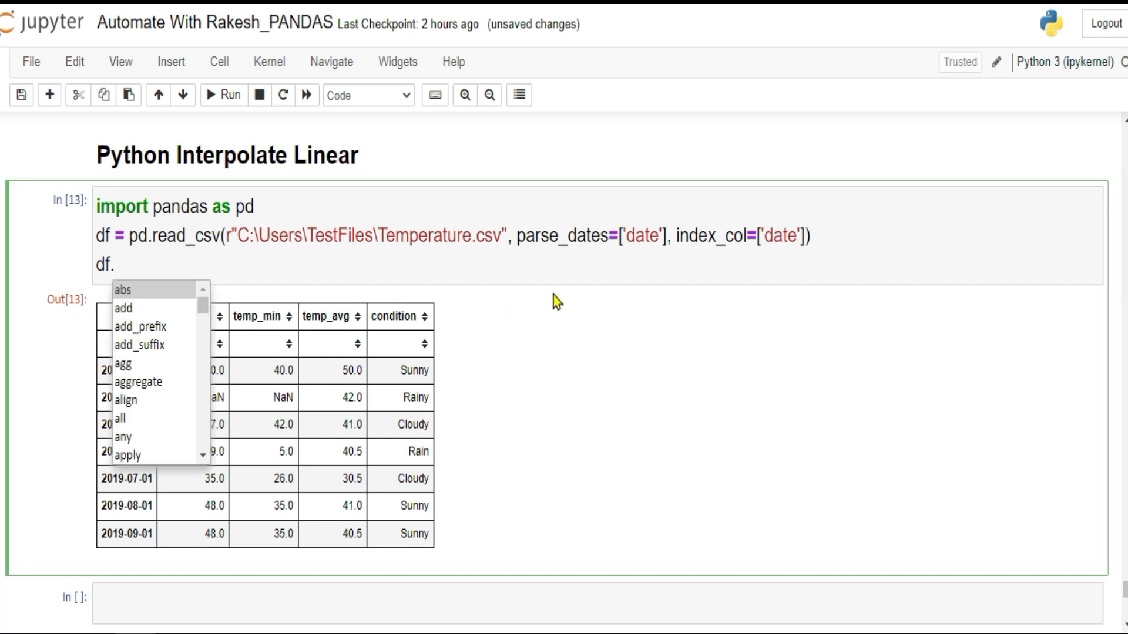
{"action": "type", "text": "index_"}
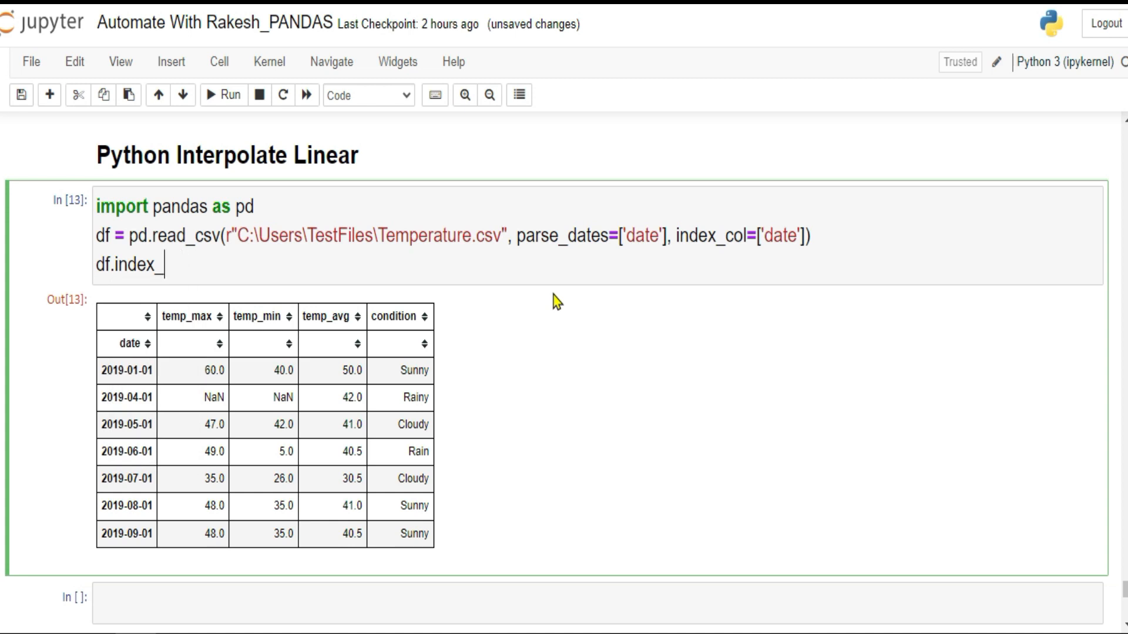
{"action": "type", "text": "interpolate(method="}
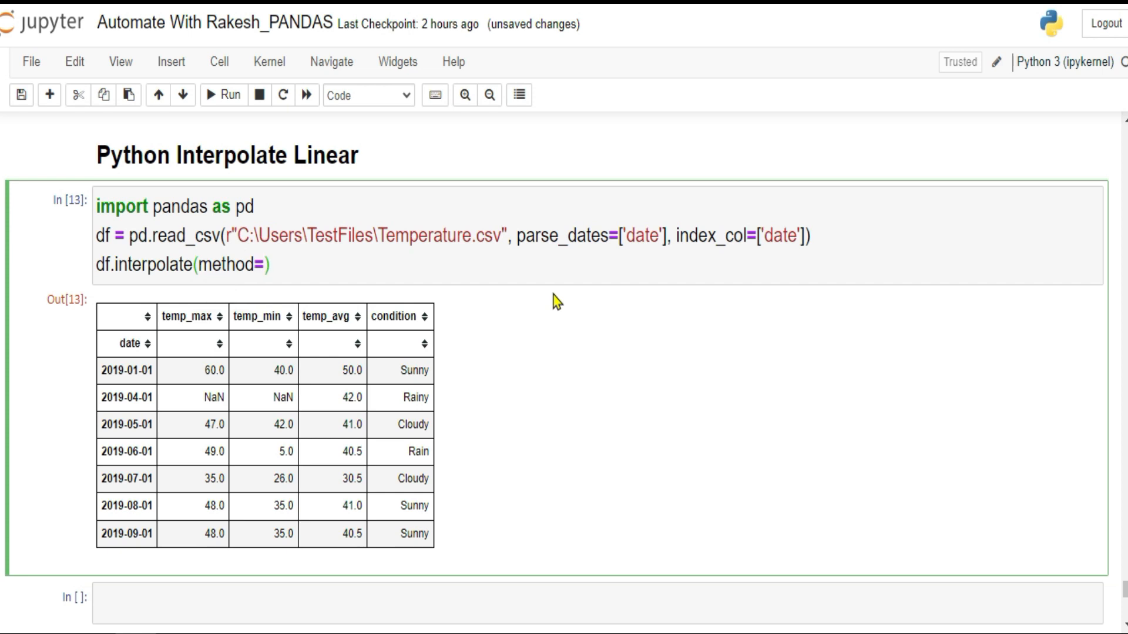
{"action": "type", "text": "'ti'"}
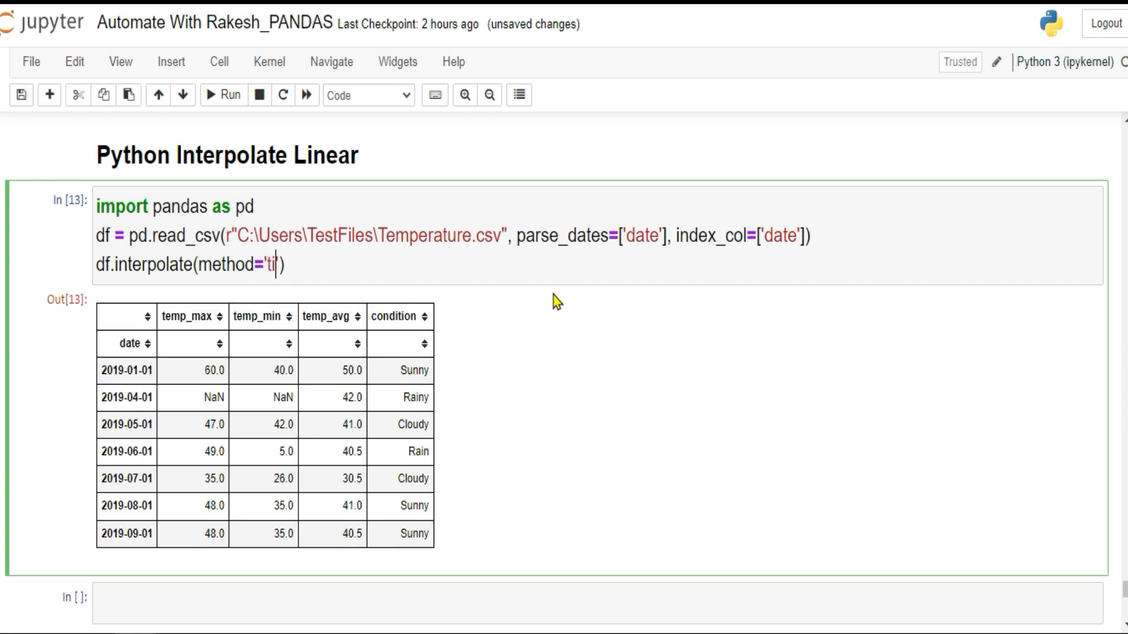
{"action": "type", "text": "me"}
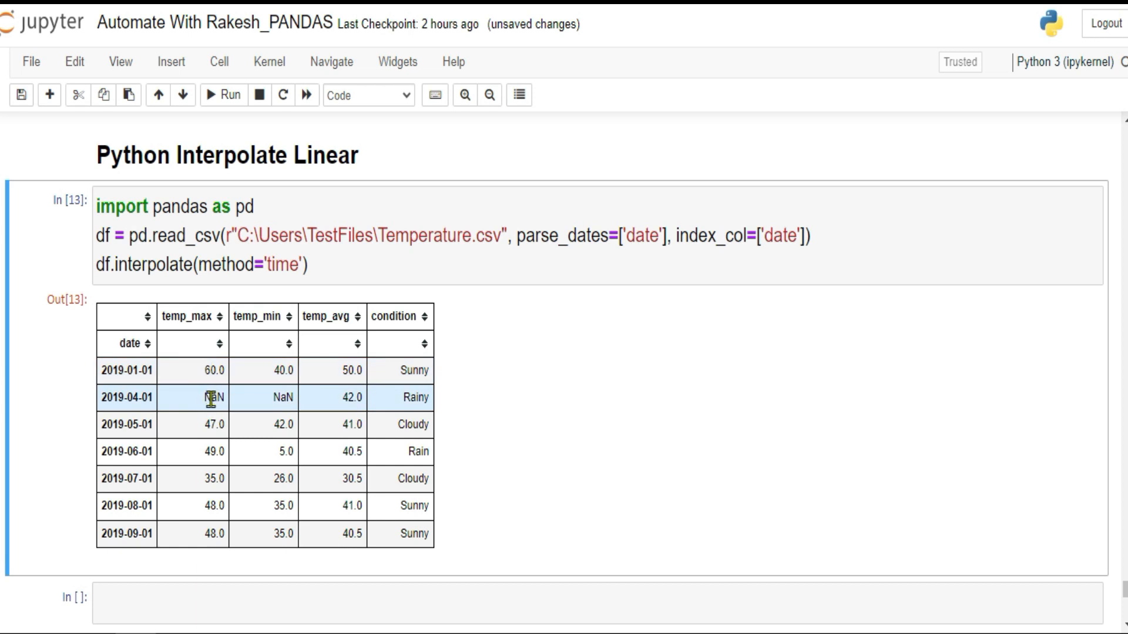
{"action": "left_click", "coordinate": [309, 264]}
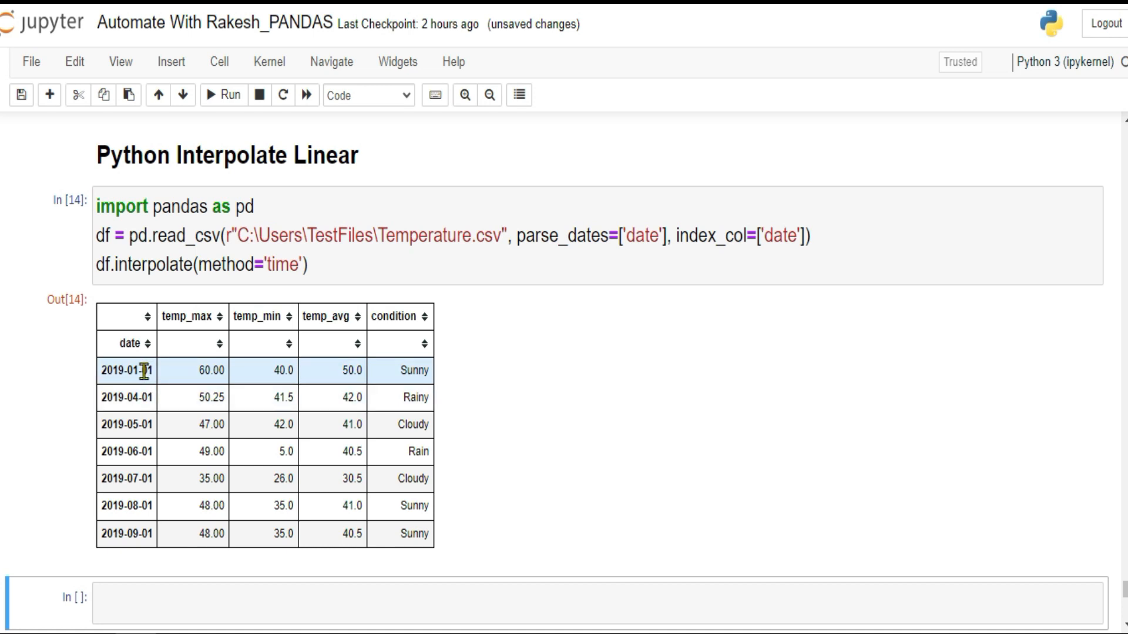
{"action": "mouse_move", "coordinate": [190, 410]}
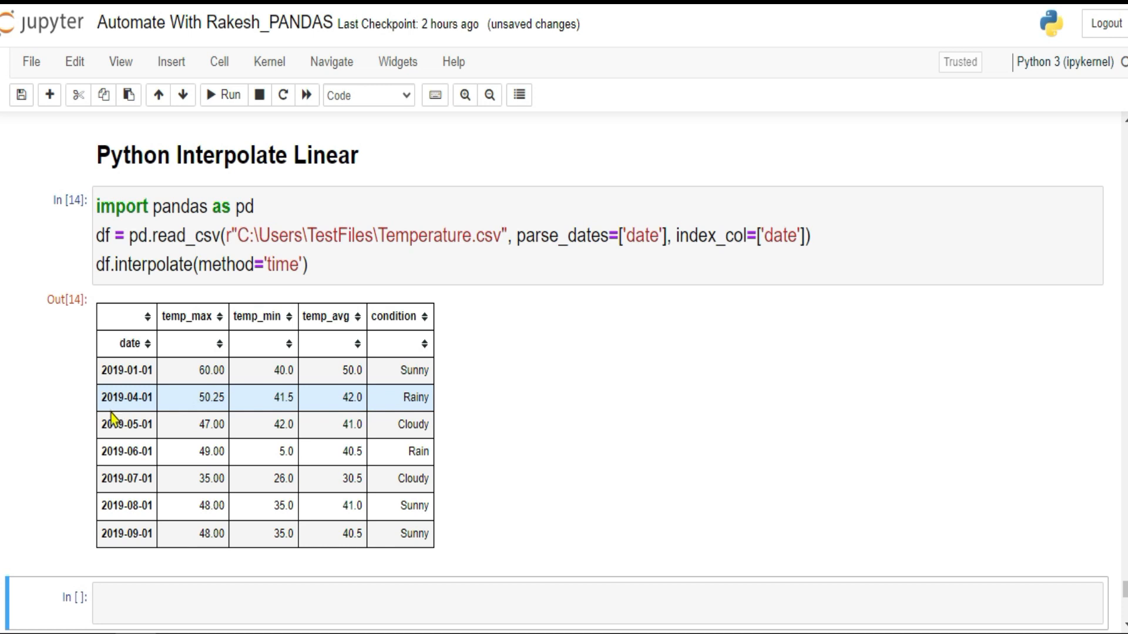
{"action": "mouse_move", "coordinate": [144, 401]}
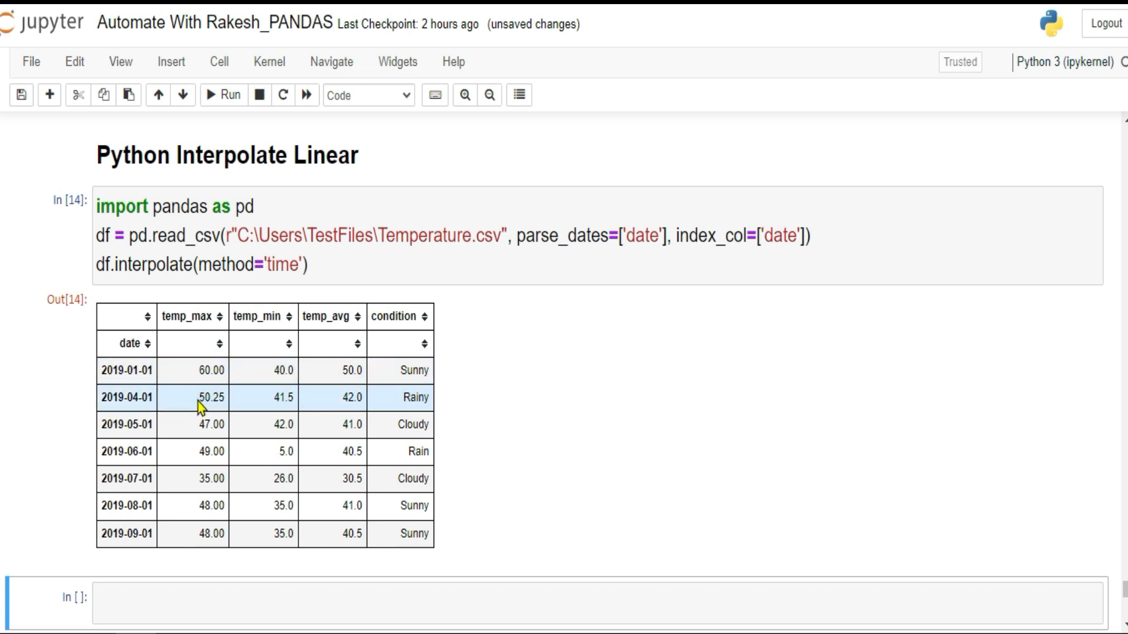
{"action": "mouse_move", "coordinate": [229, 410]}
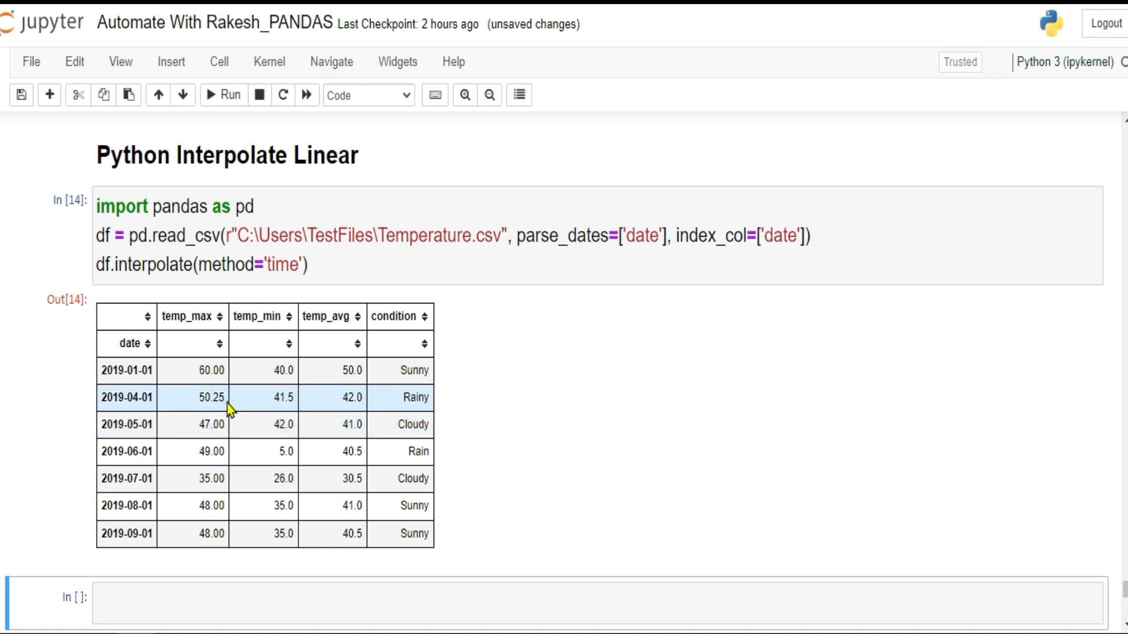
{"action": "mouse_move", "coordinate": [284, 424]}
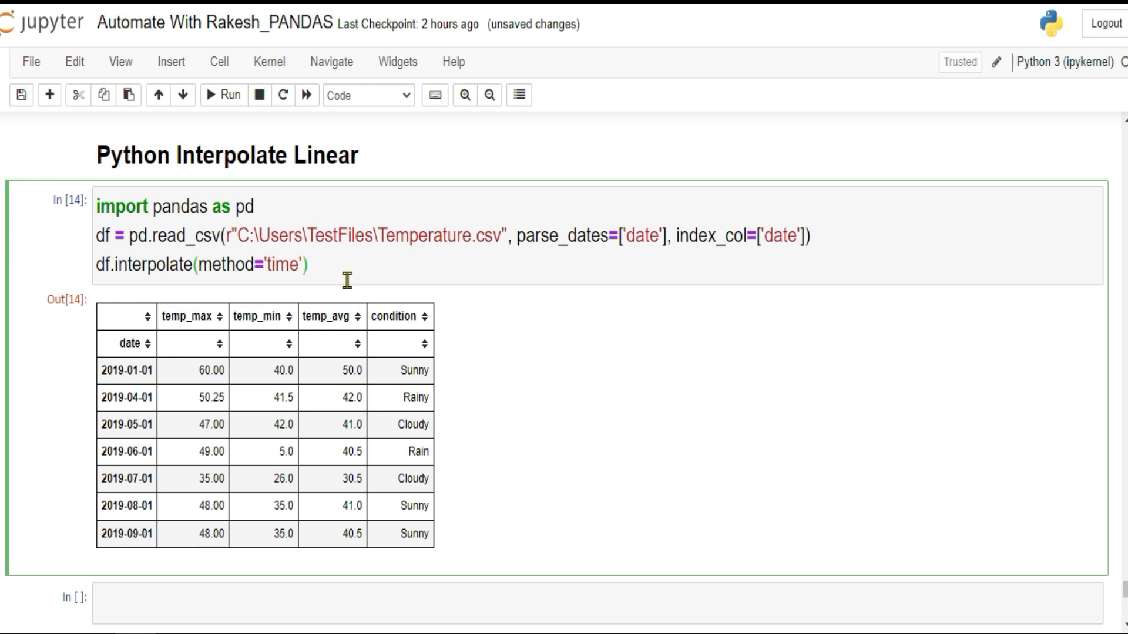
{"action": "mouse_move", "coordinate": [346, 271]}
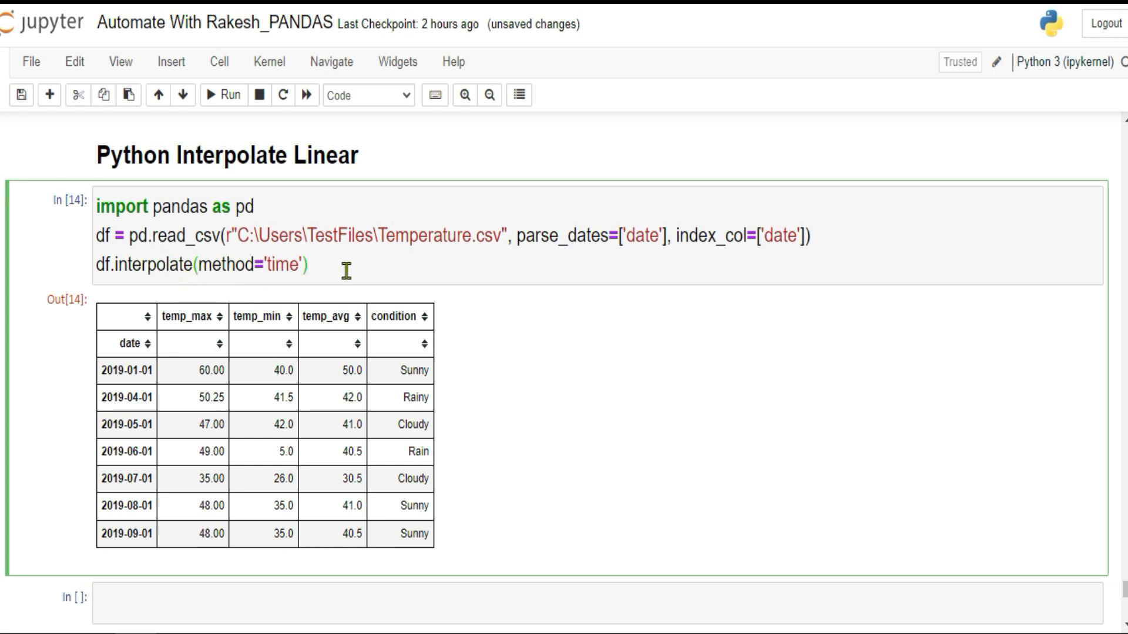